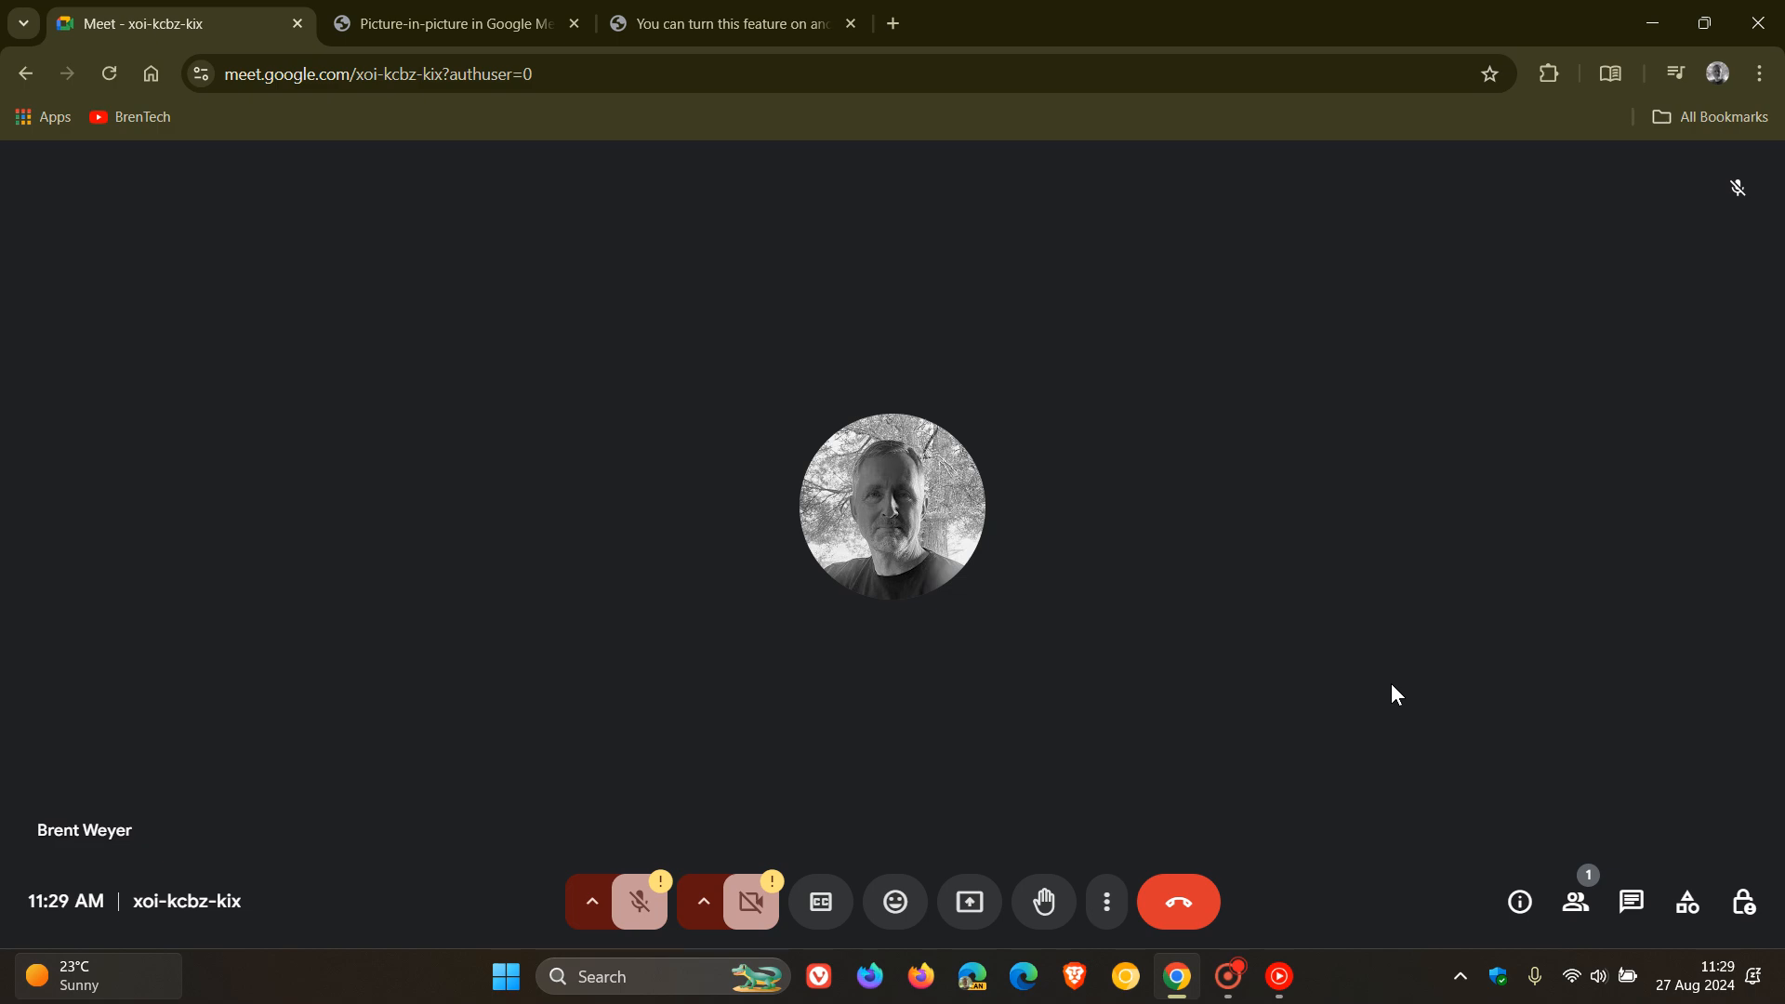
Step: Switch to the 'Picture-in-picture in Google Meet' demo animation tab
click(450, 22)
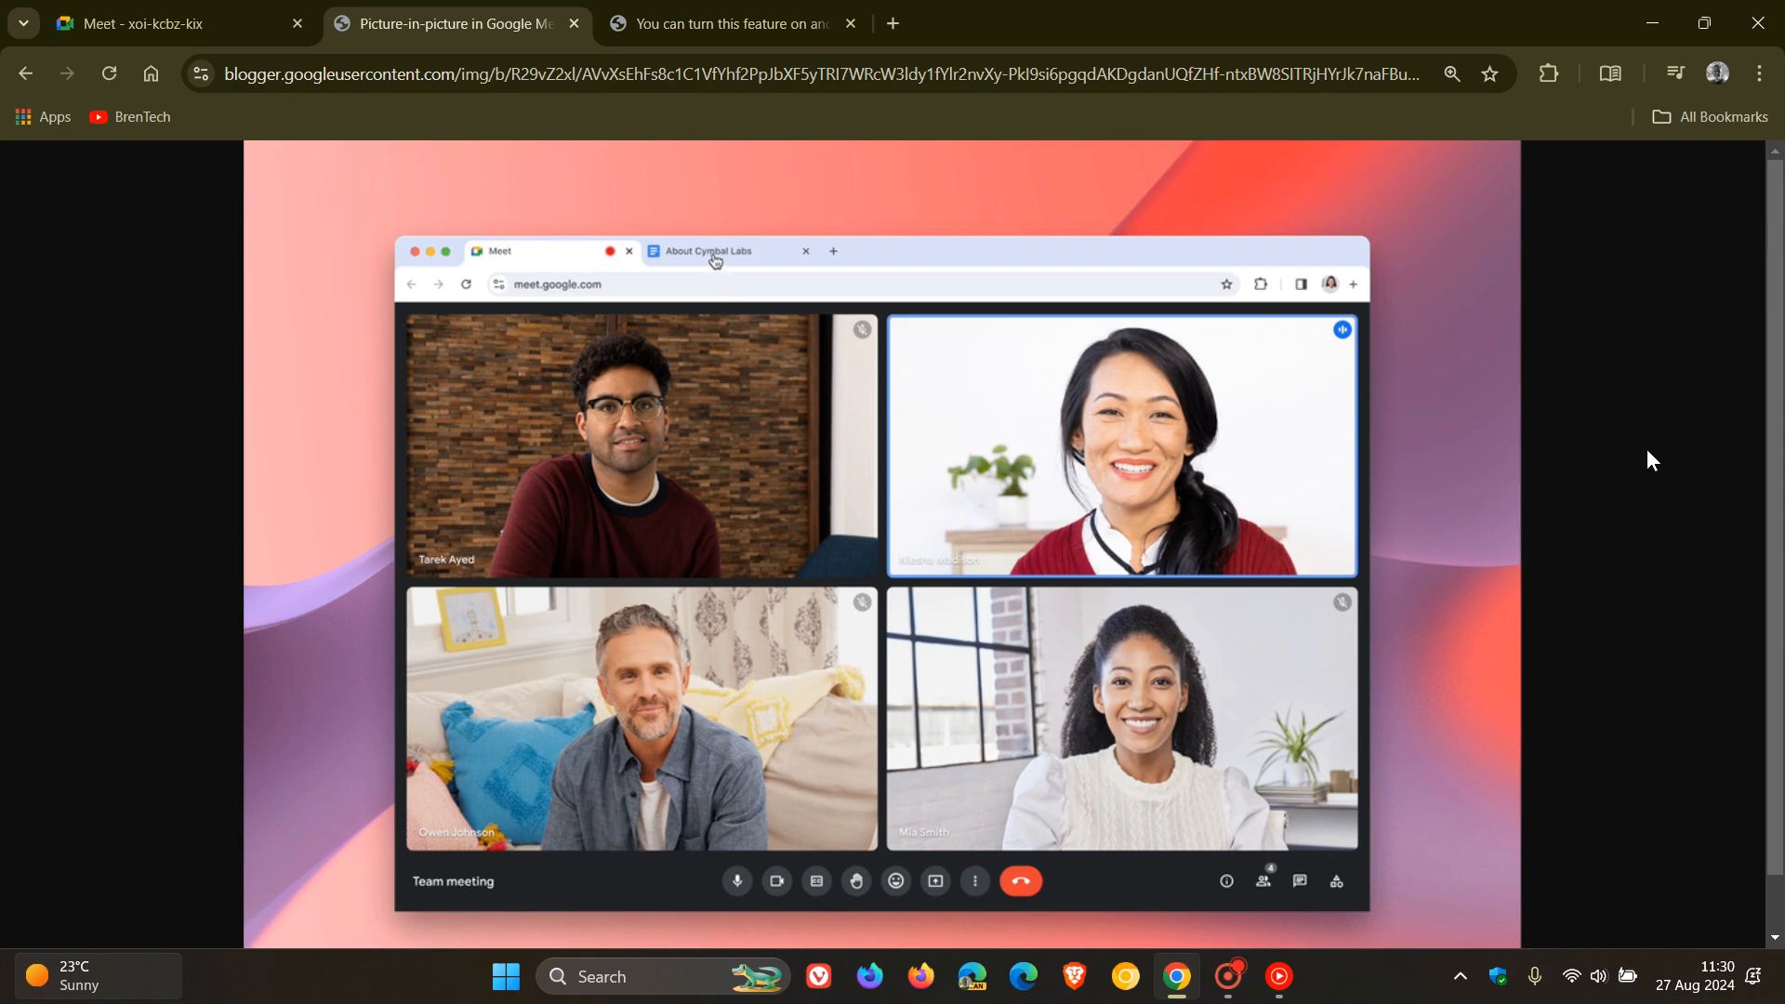
click(706, 251)
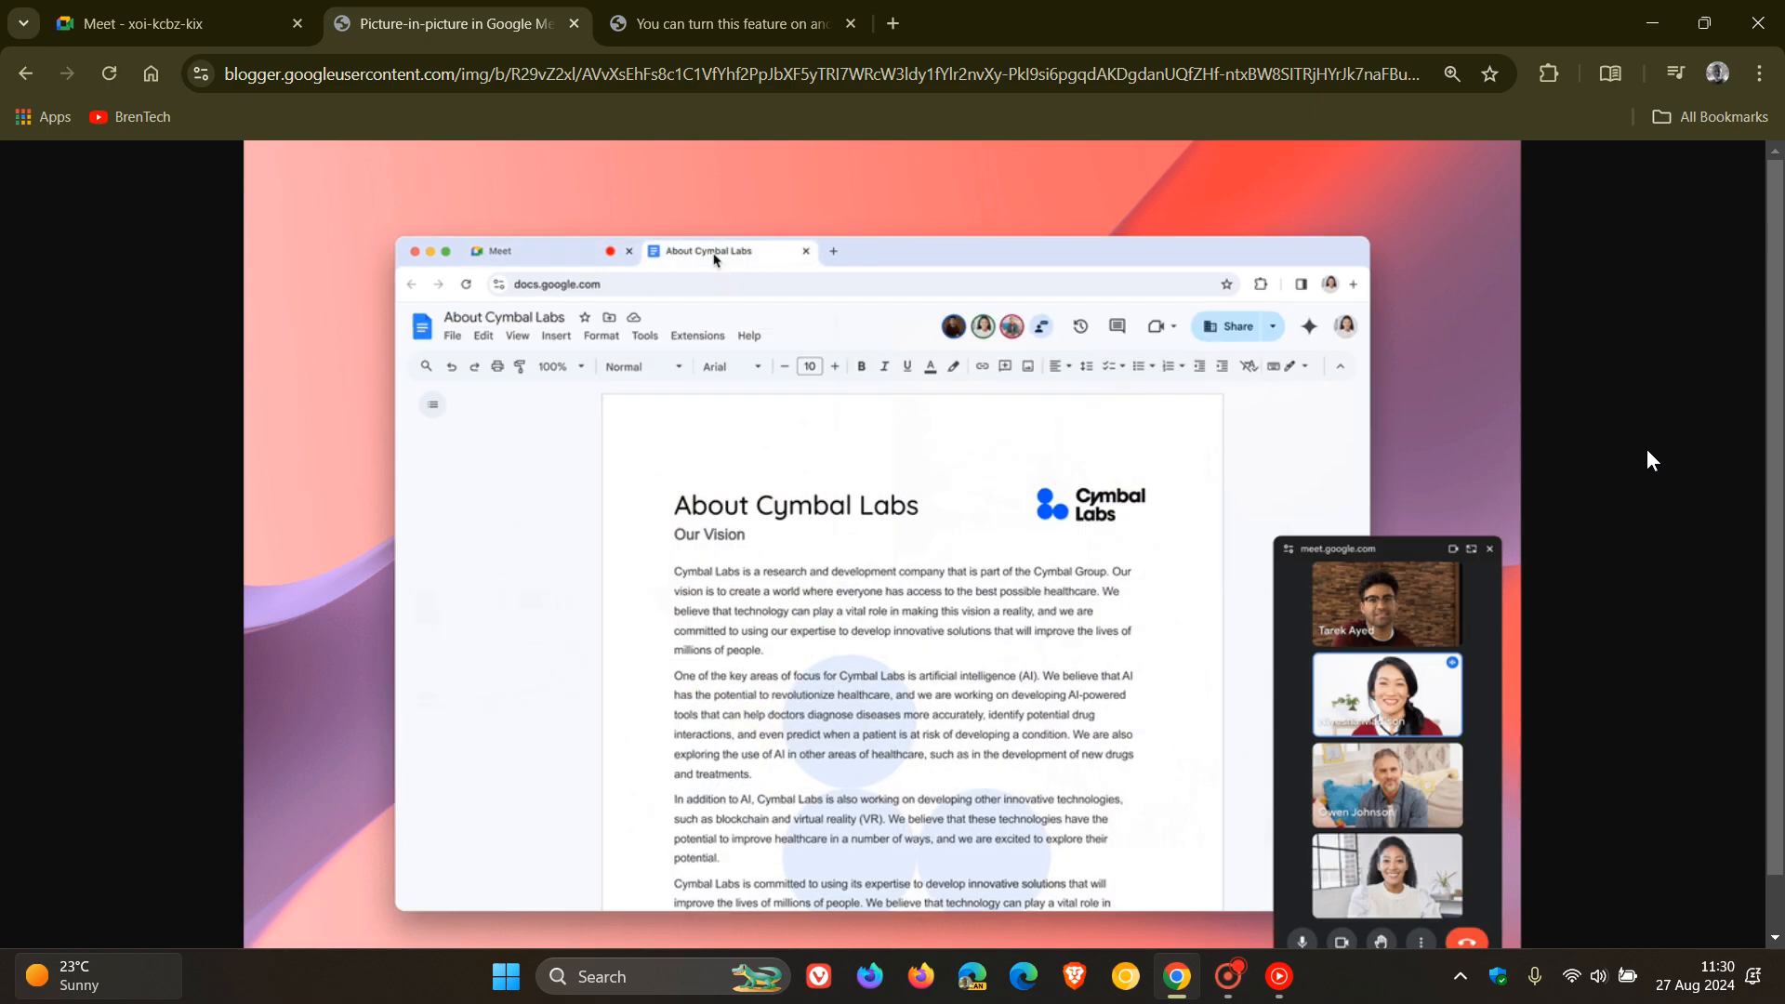
mouse_move(1265, 710)
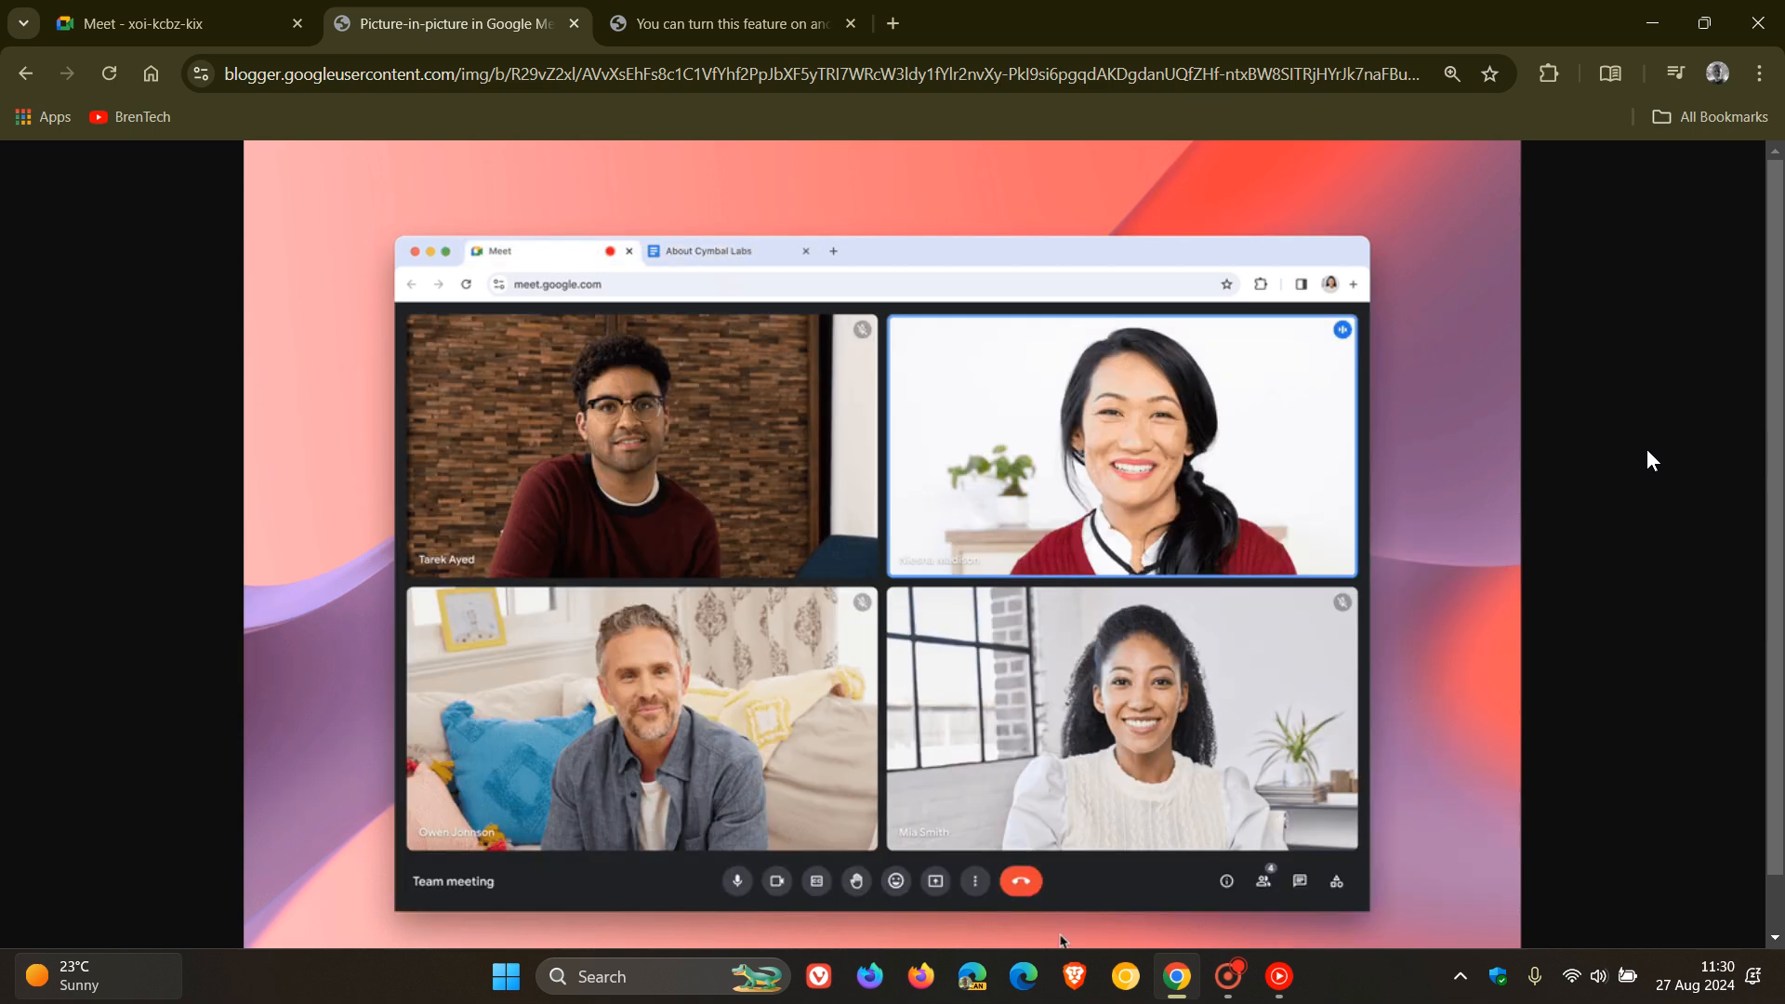
mouse_move(749, 398)
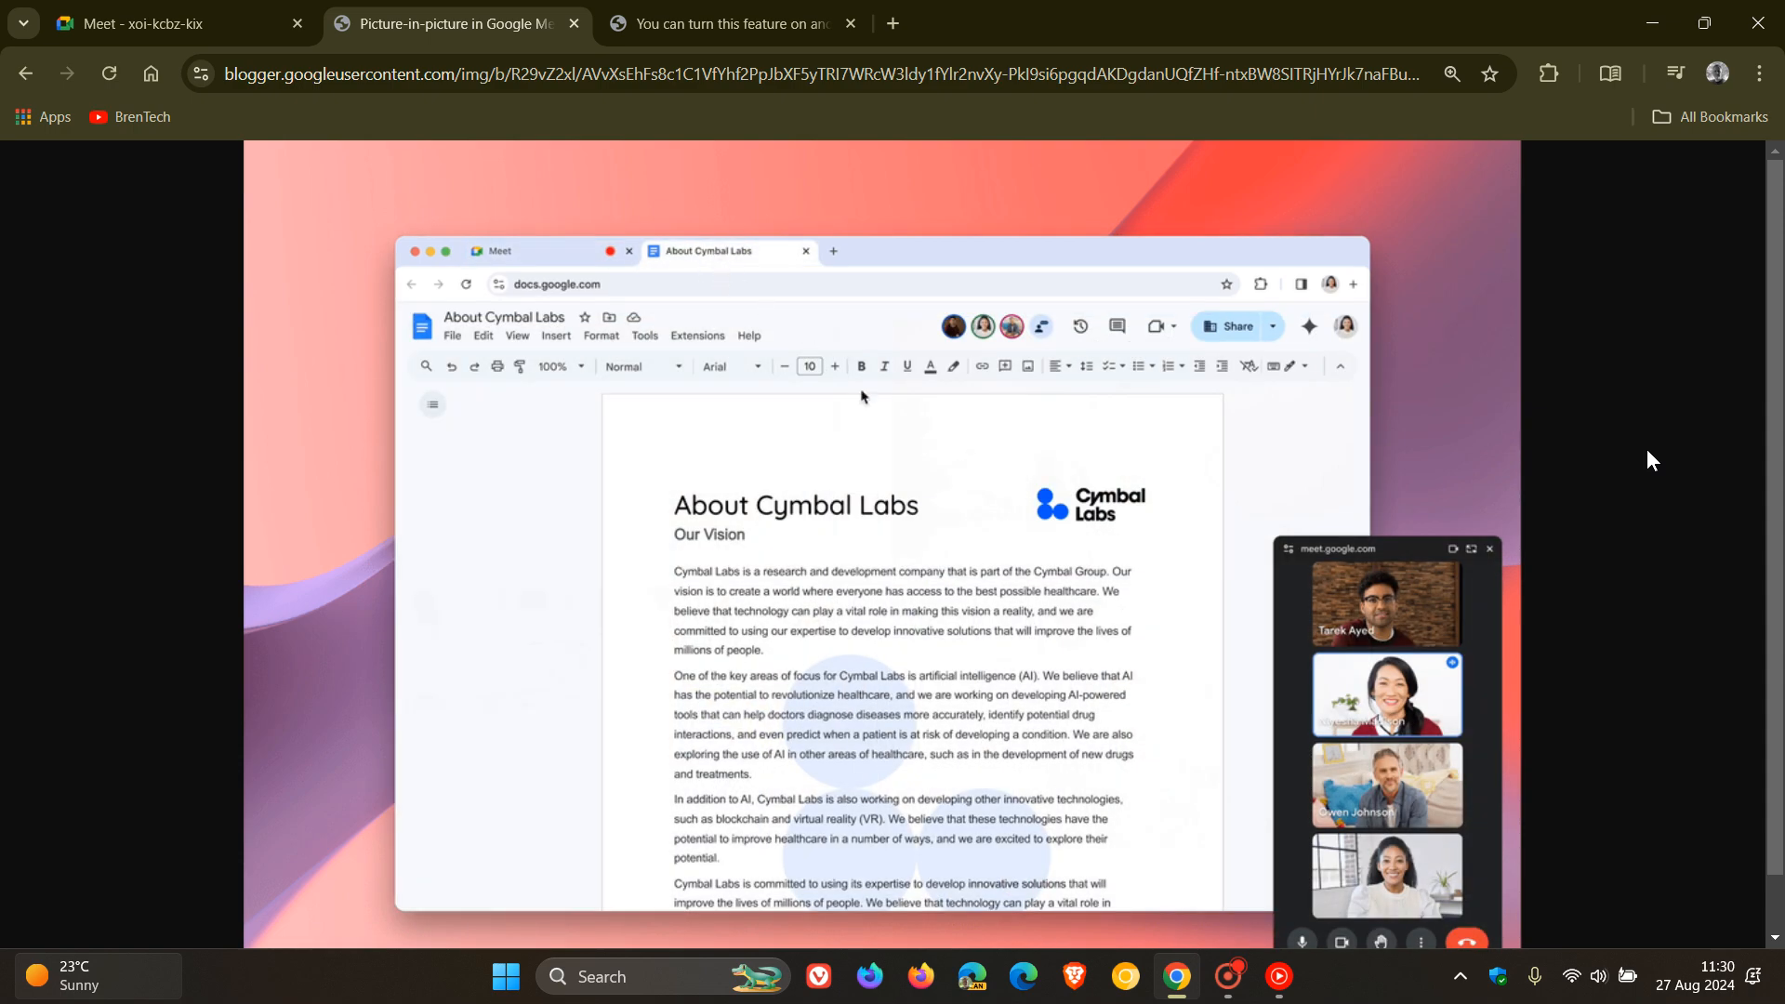
mouse_move(1264, 708)
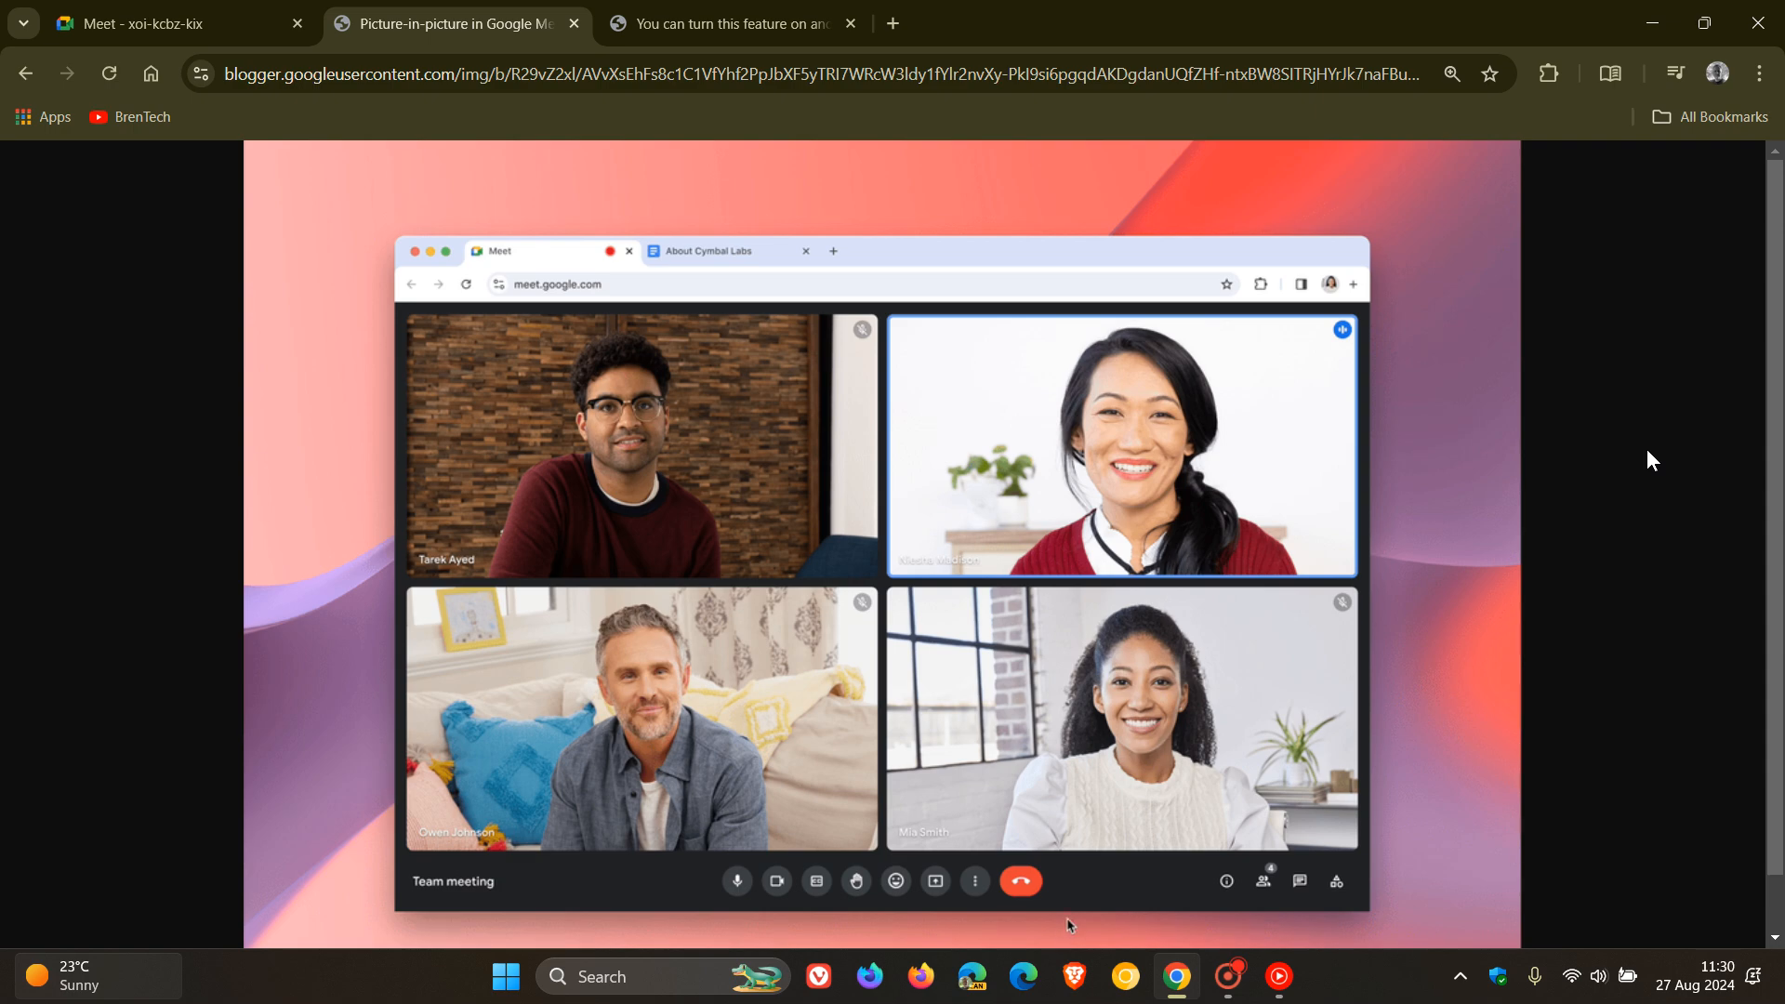
mouse_move(727, 305)
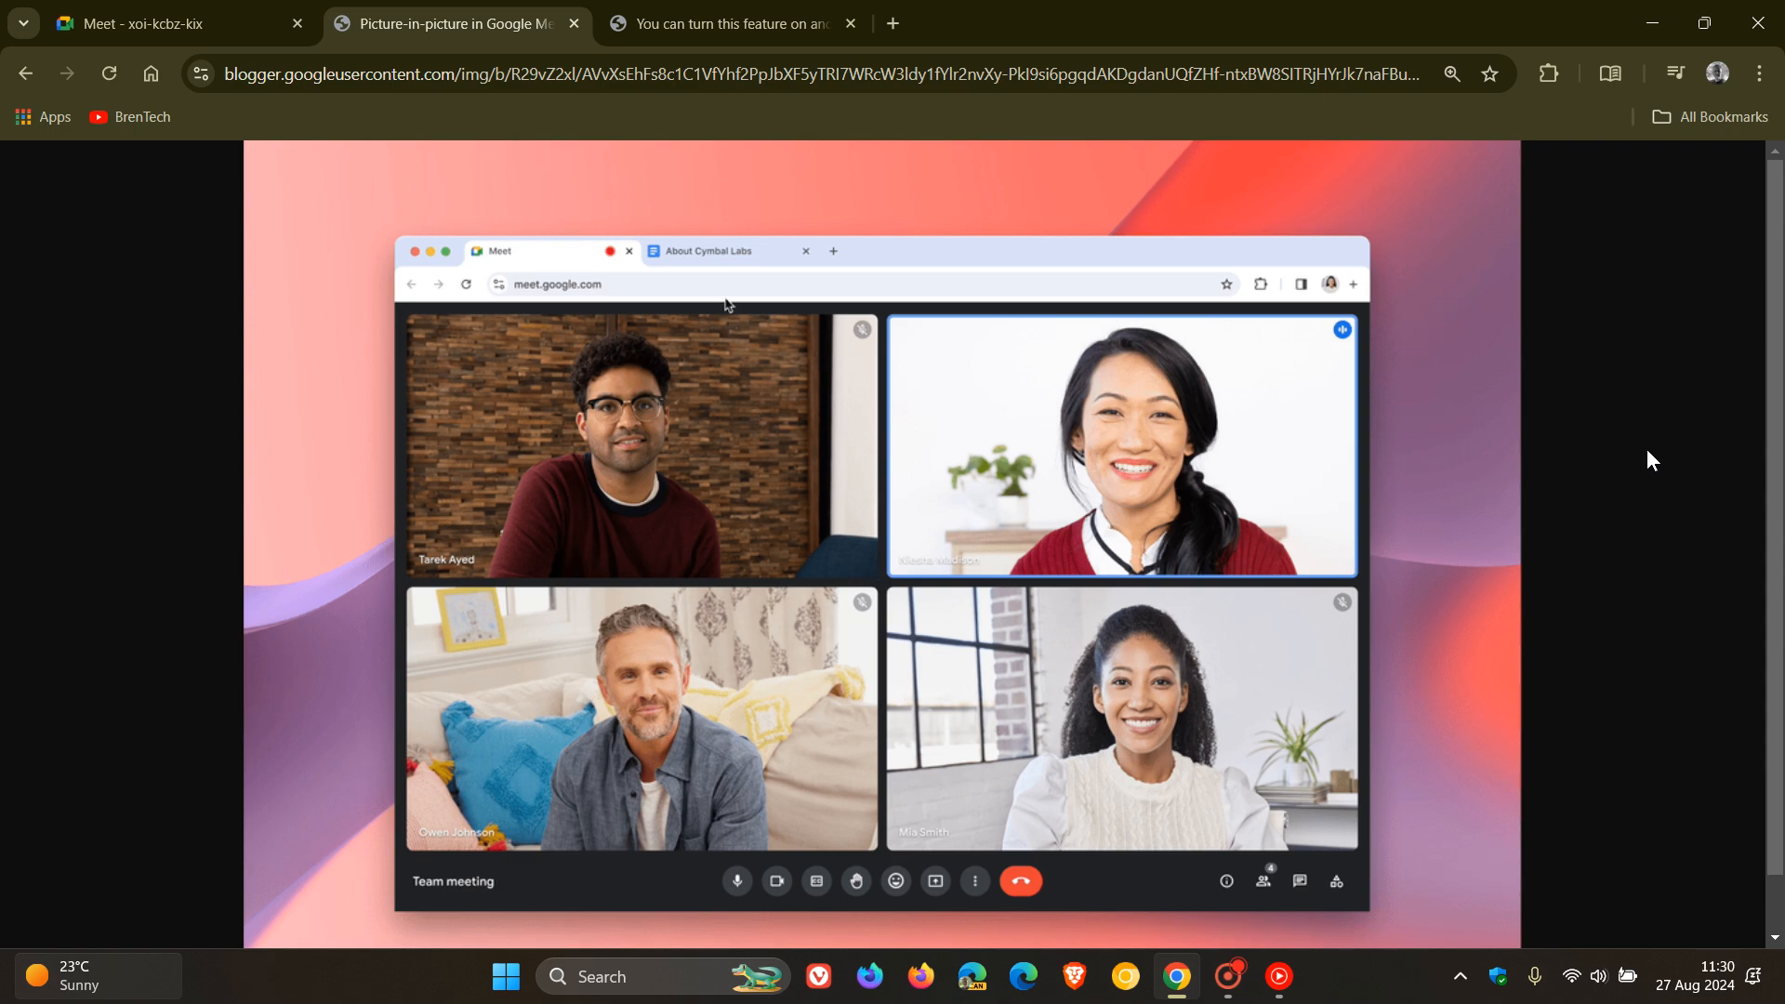
click(714, 251)
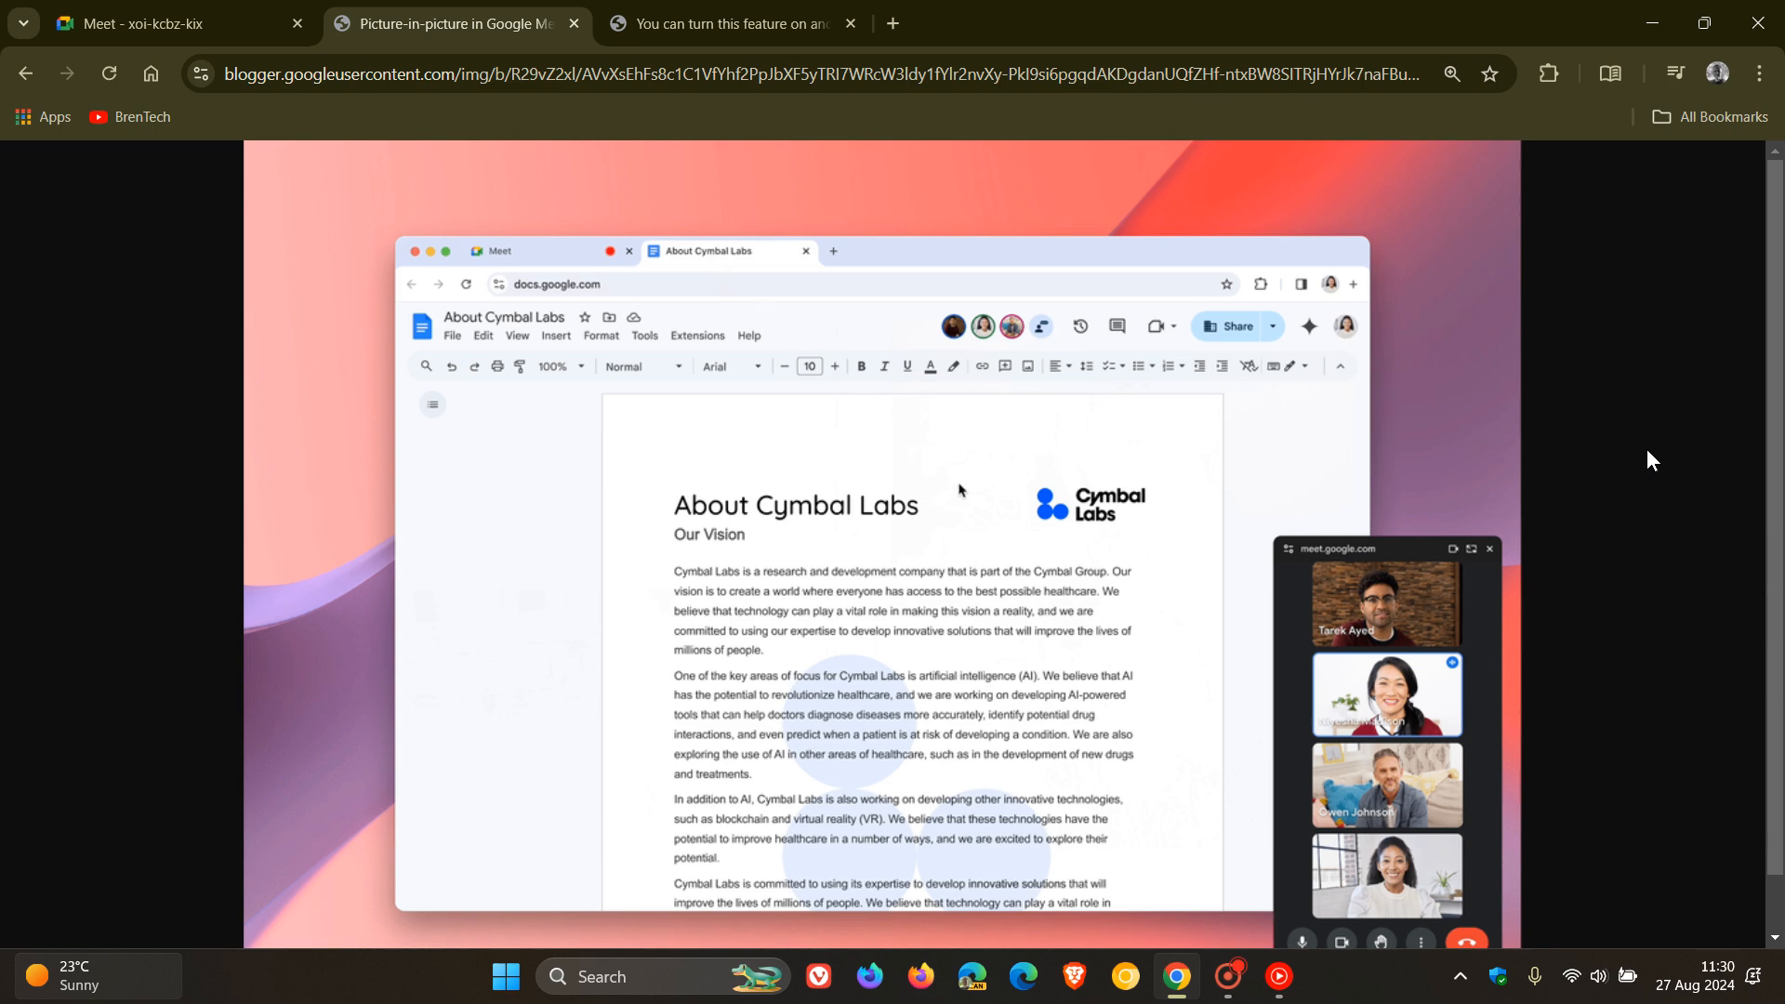
mouse_move(1261, 709)
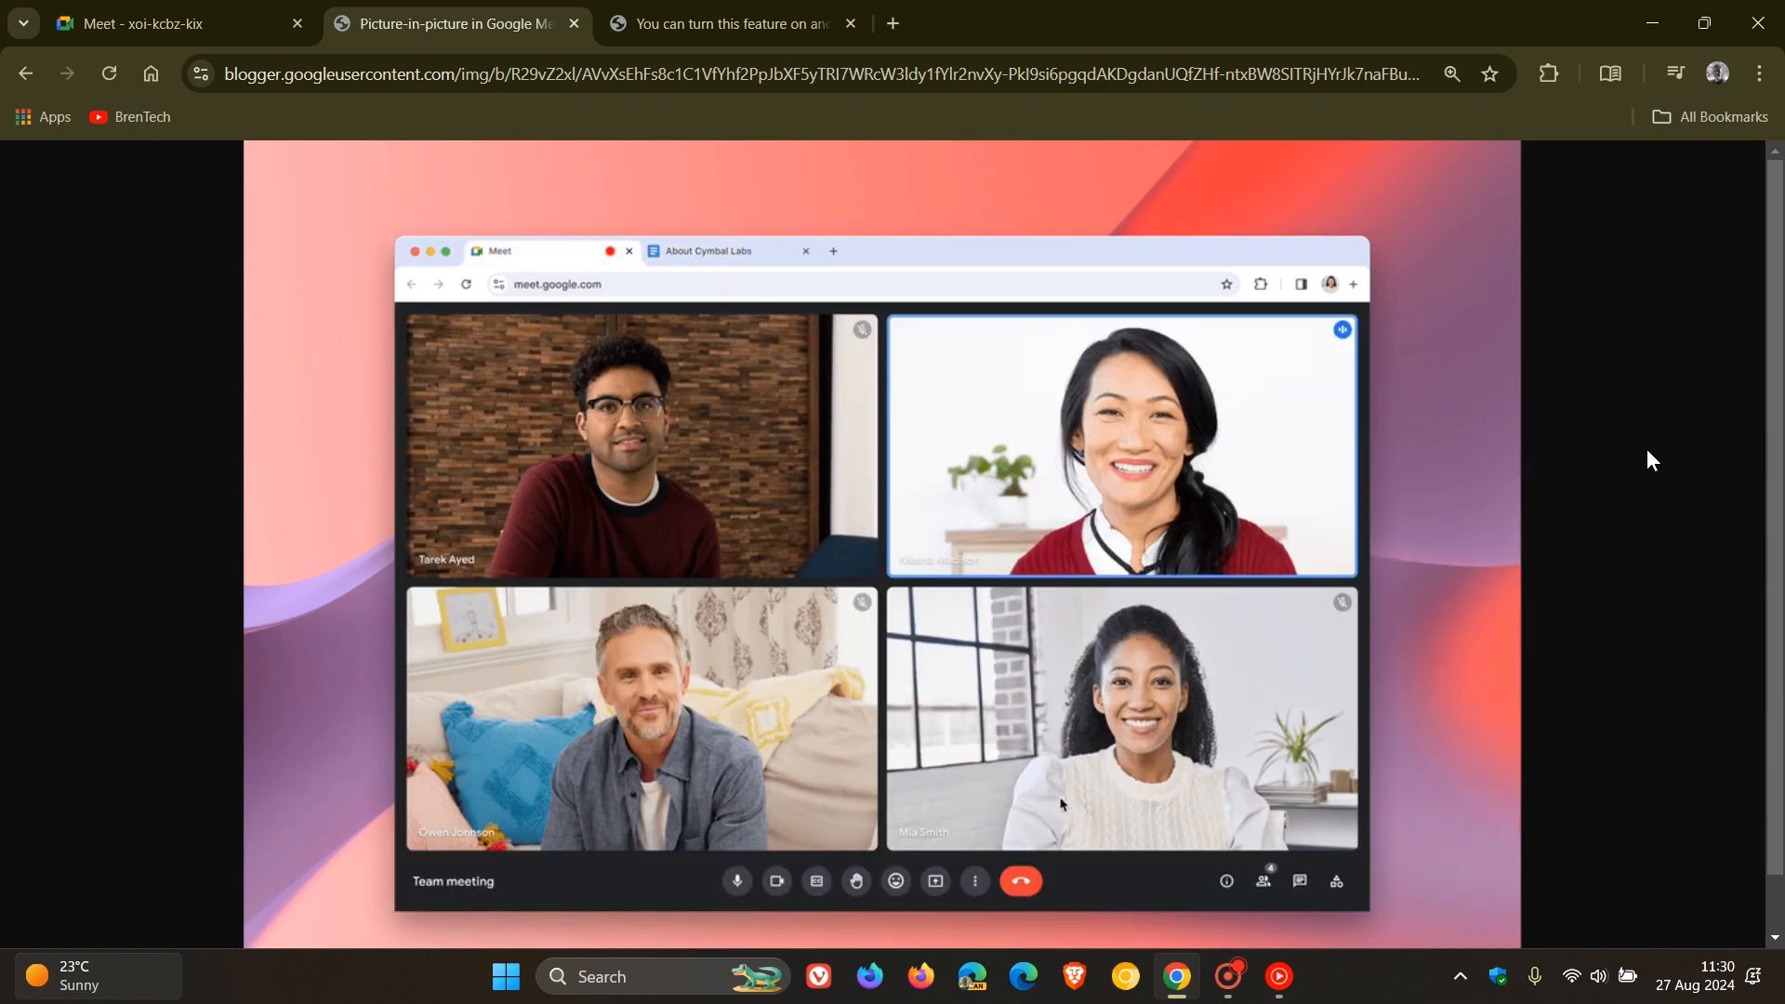
mouse_move(718, 272)
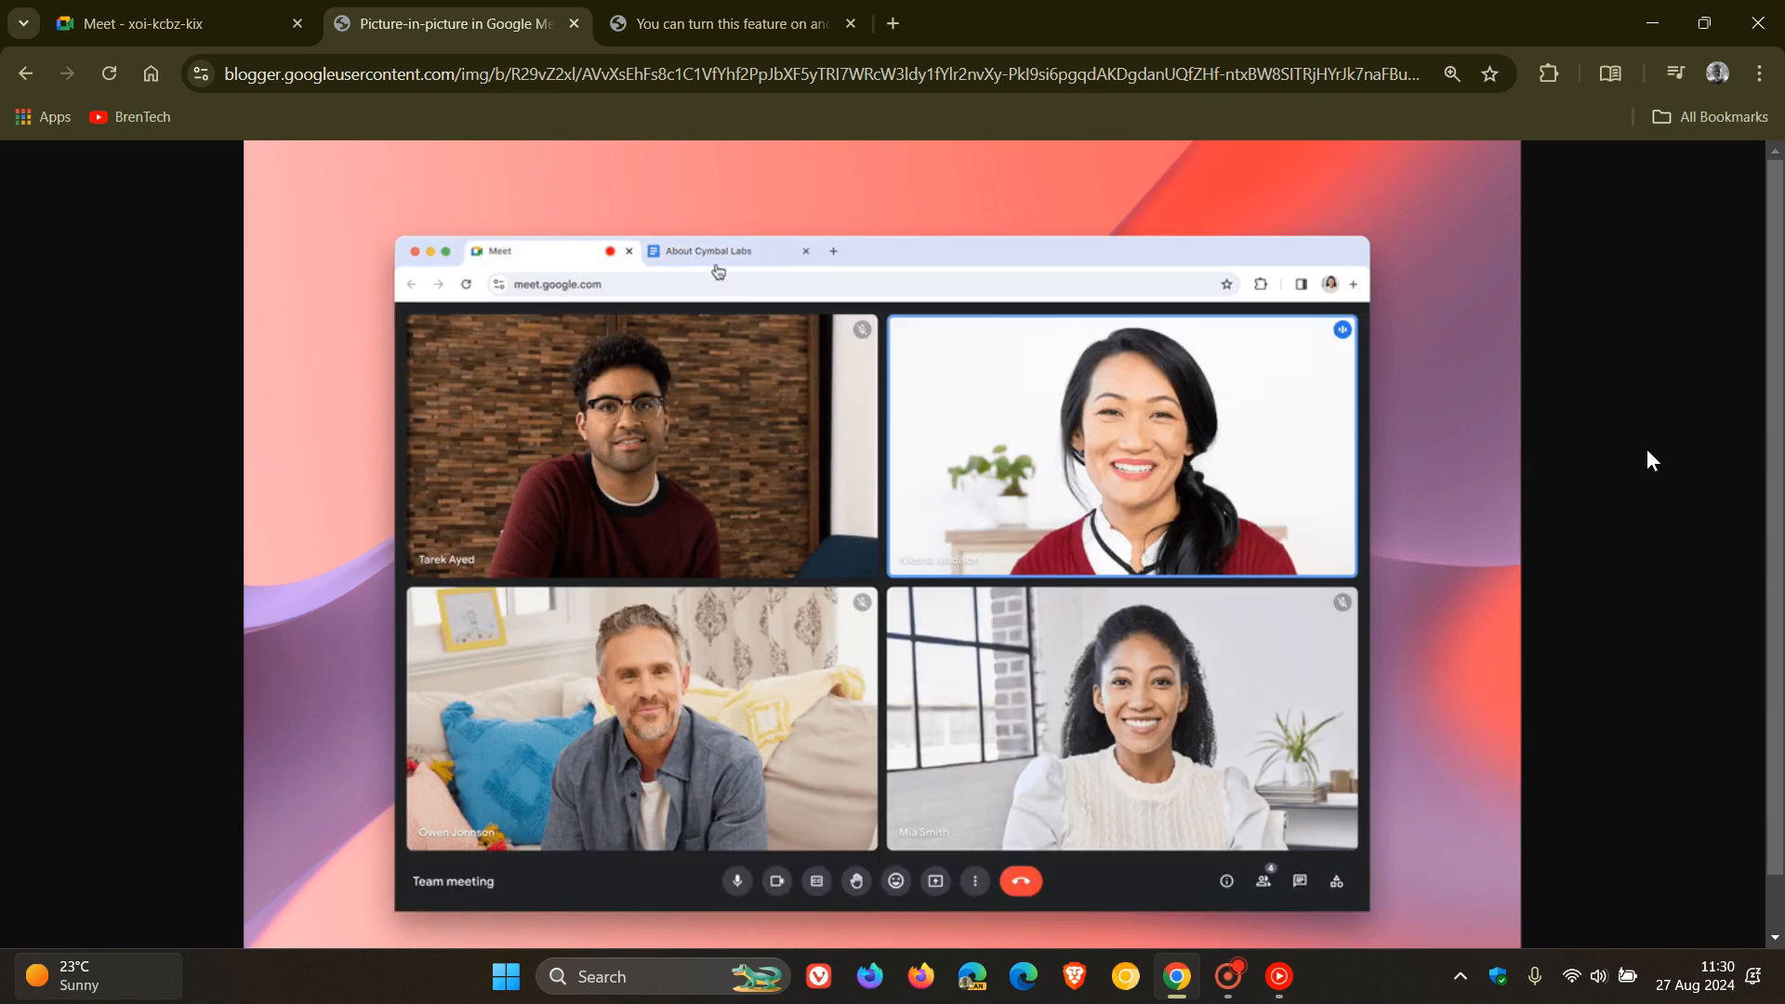
click(717, 251)
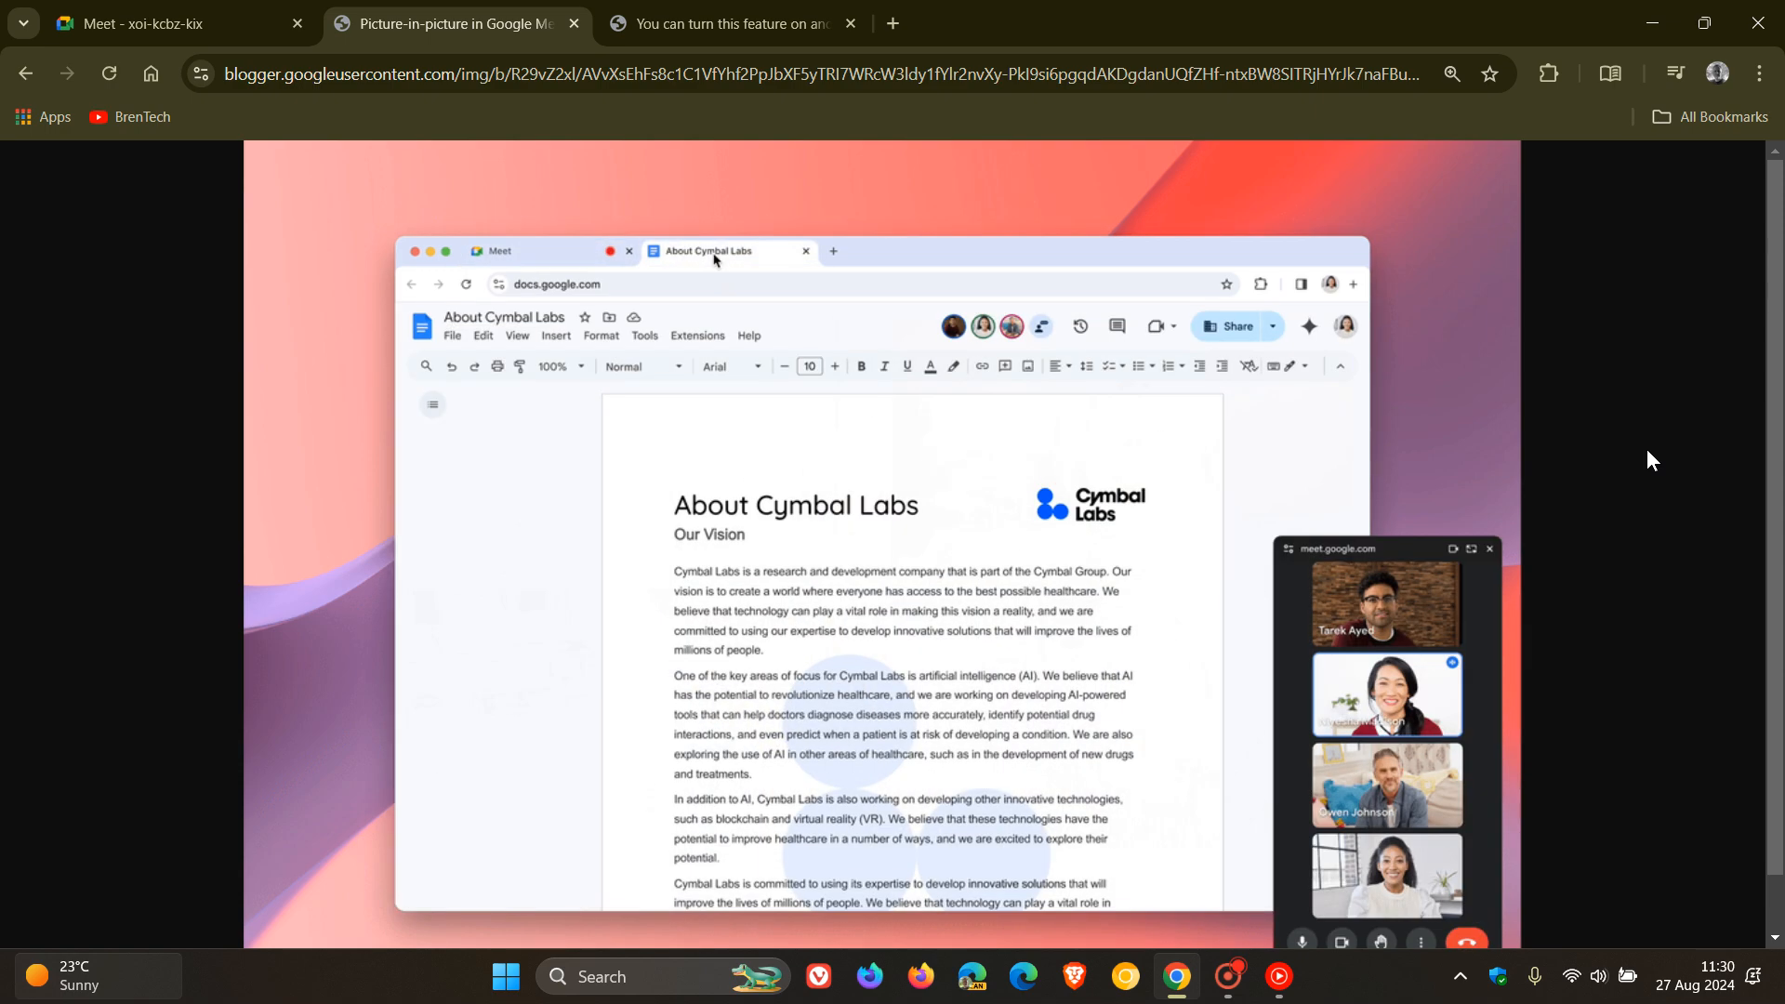
mouse_move(1188, 654)
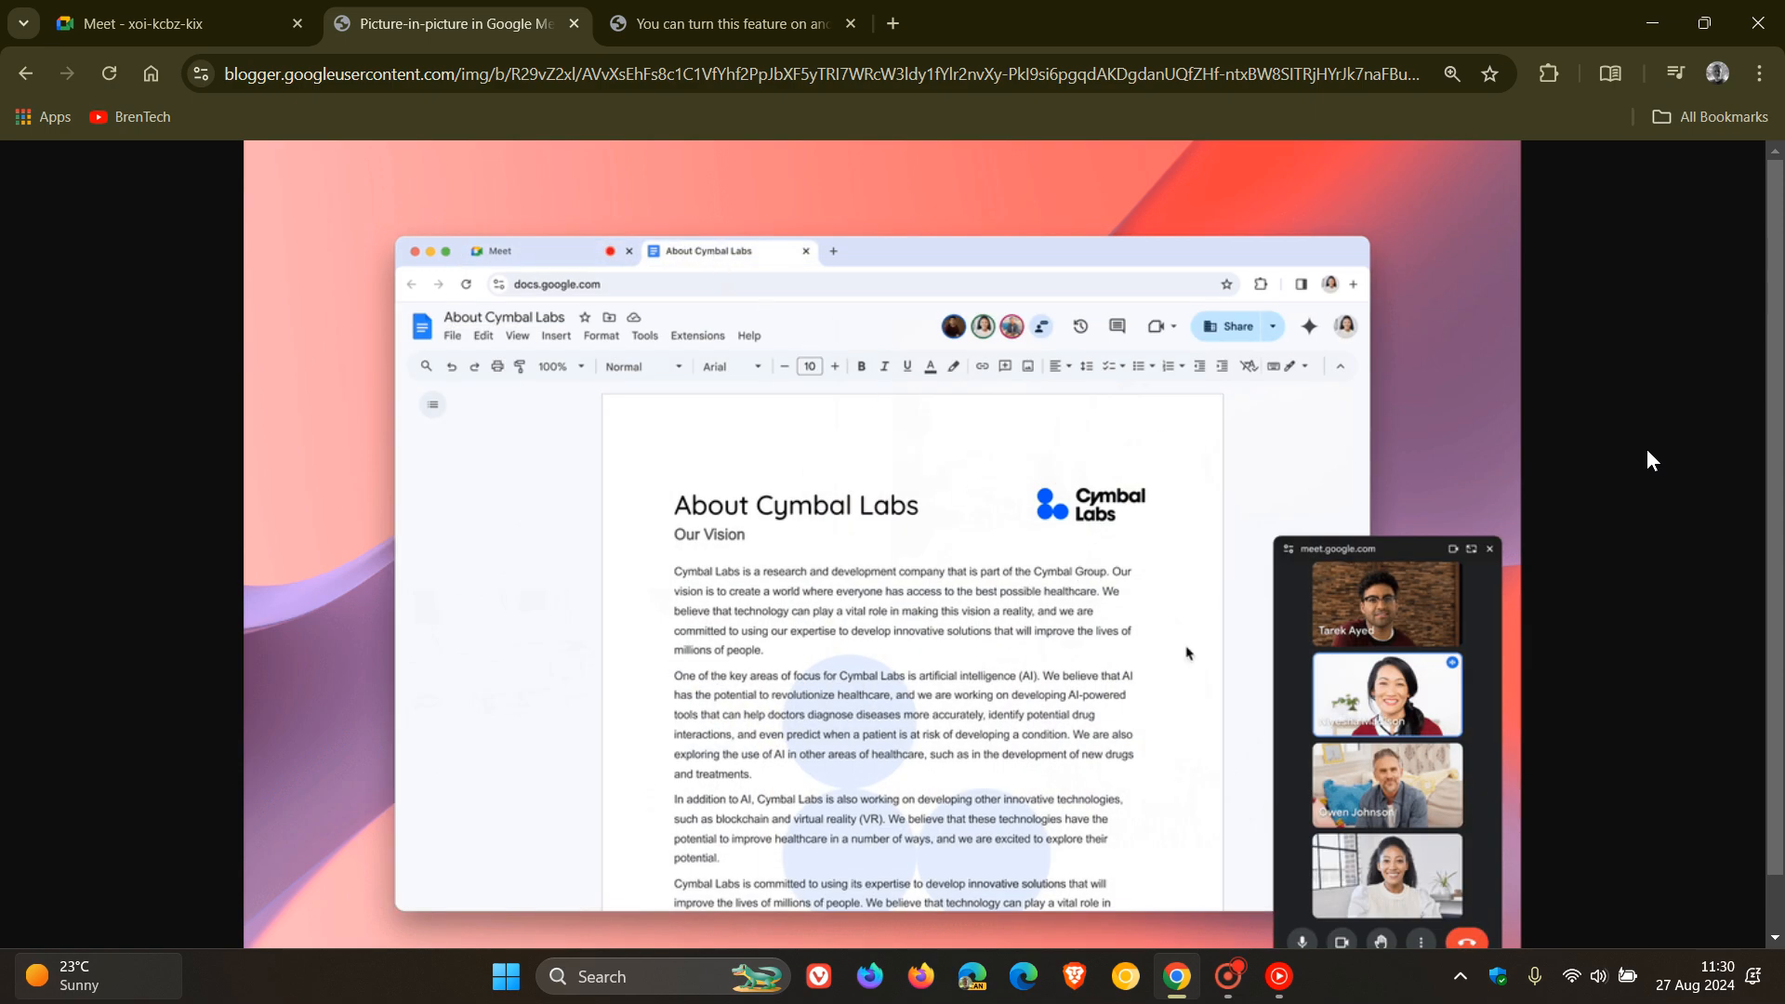
mouse_move(1264, 708)
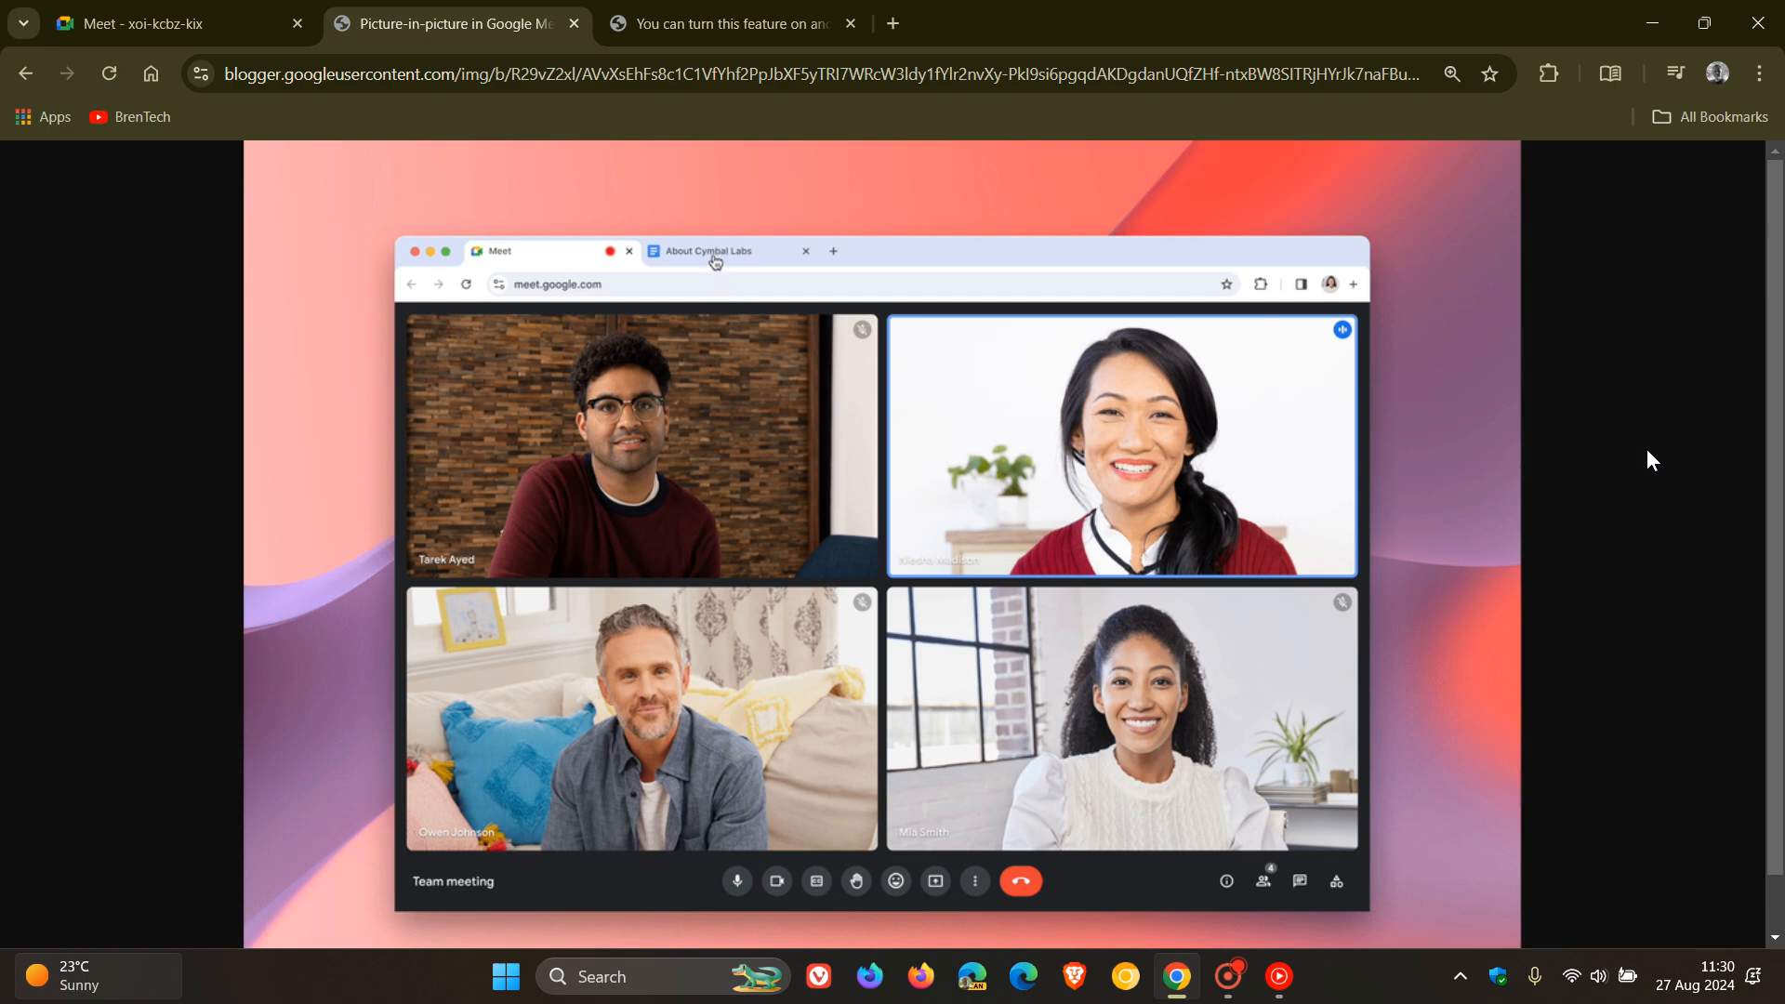
click(706, 251)
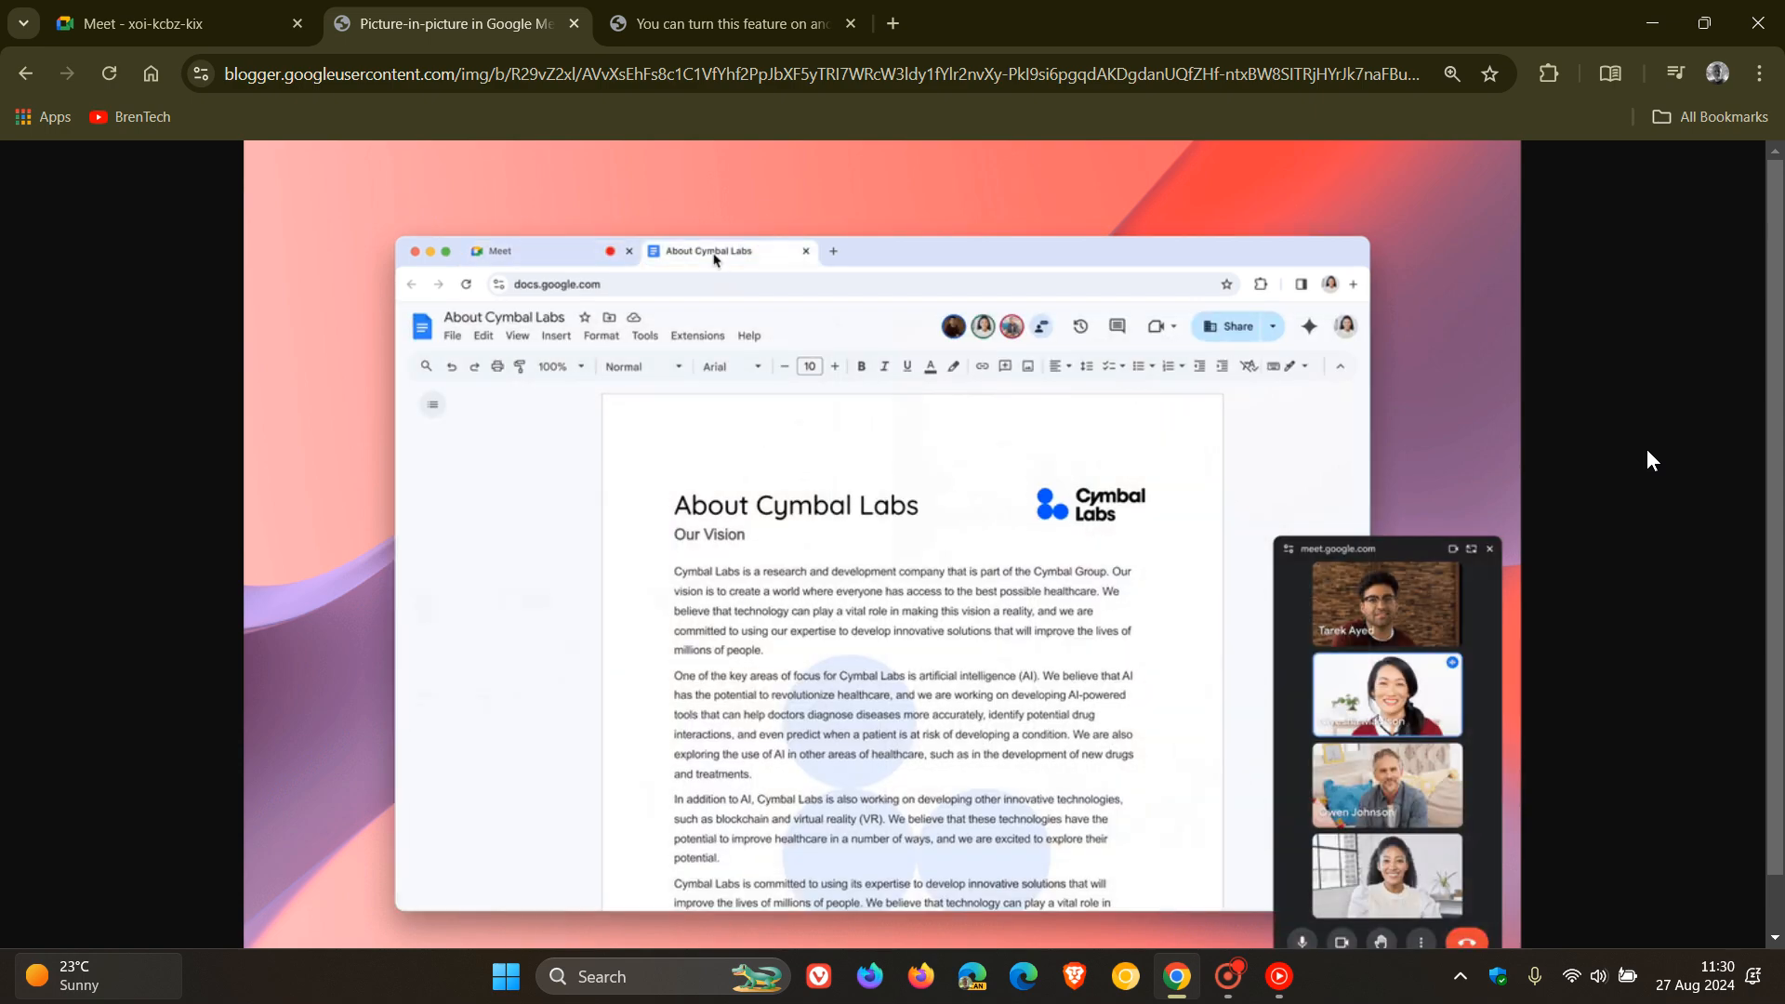
click(723, 22)
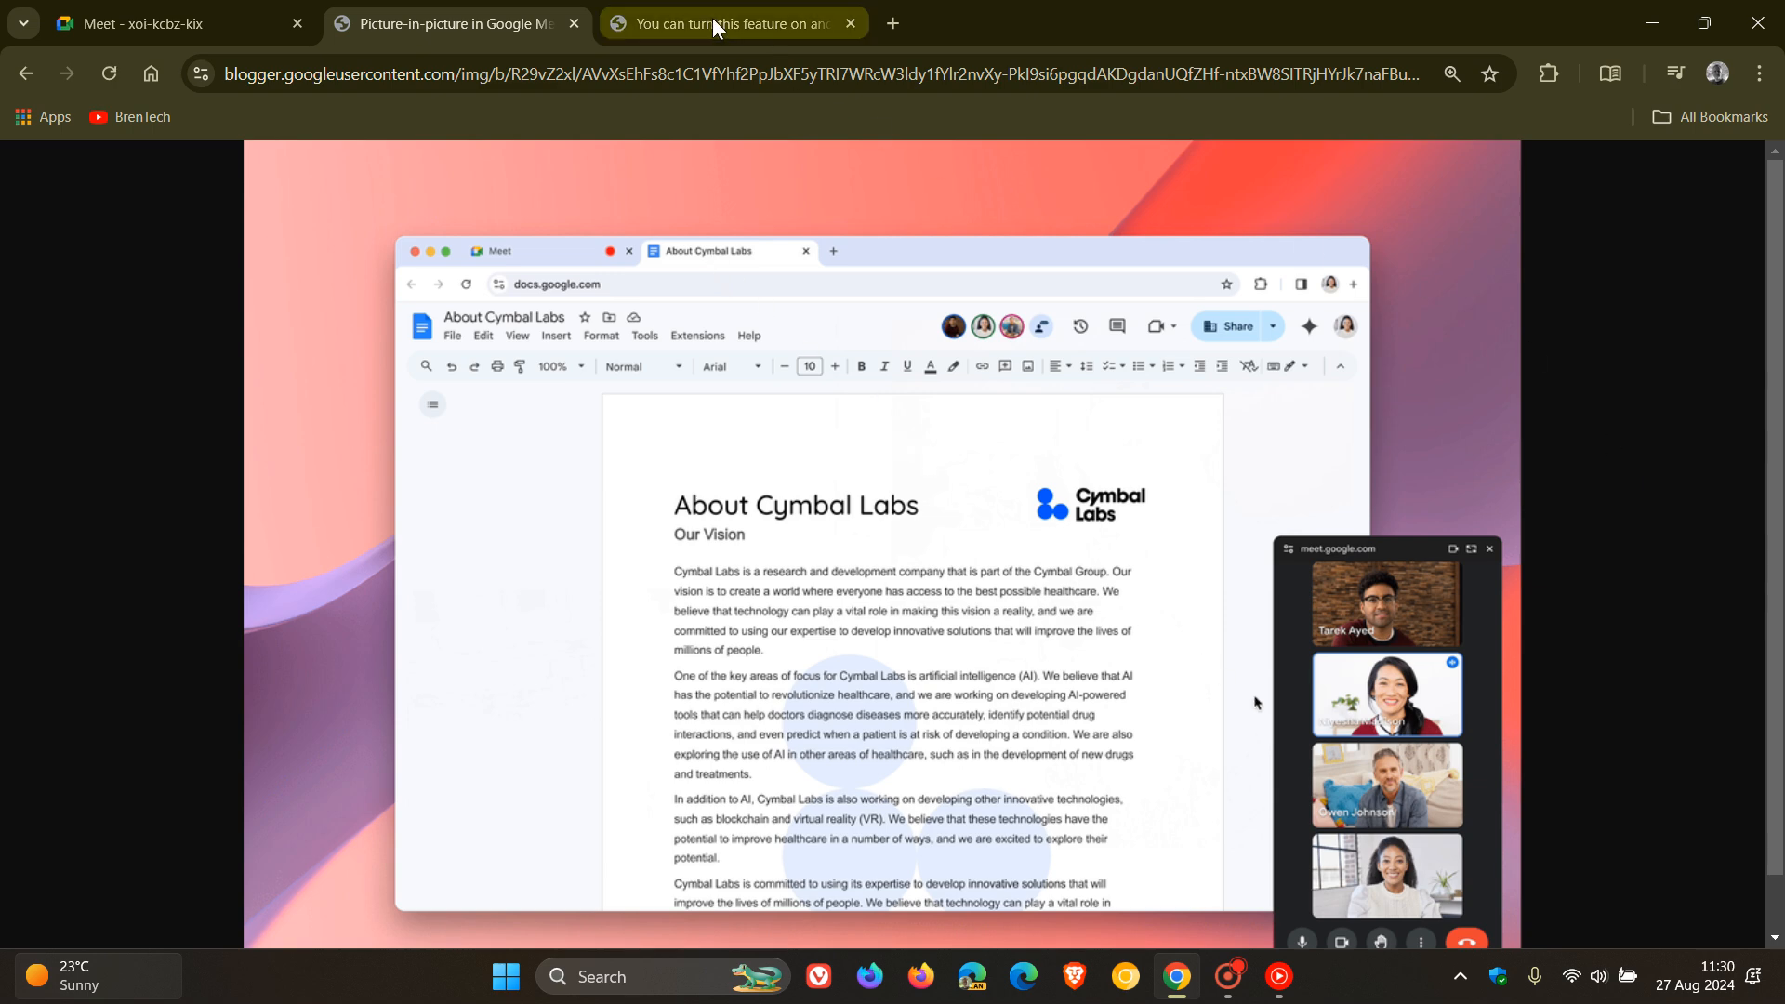
click(1756, 72)
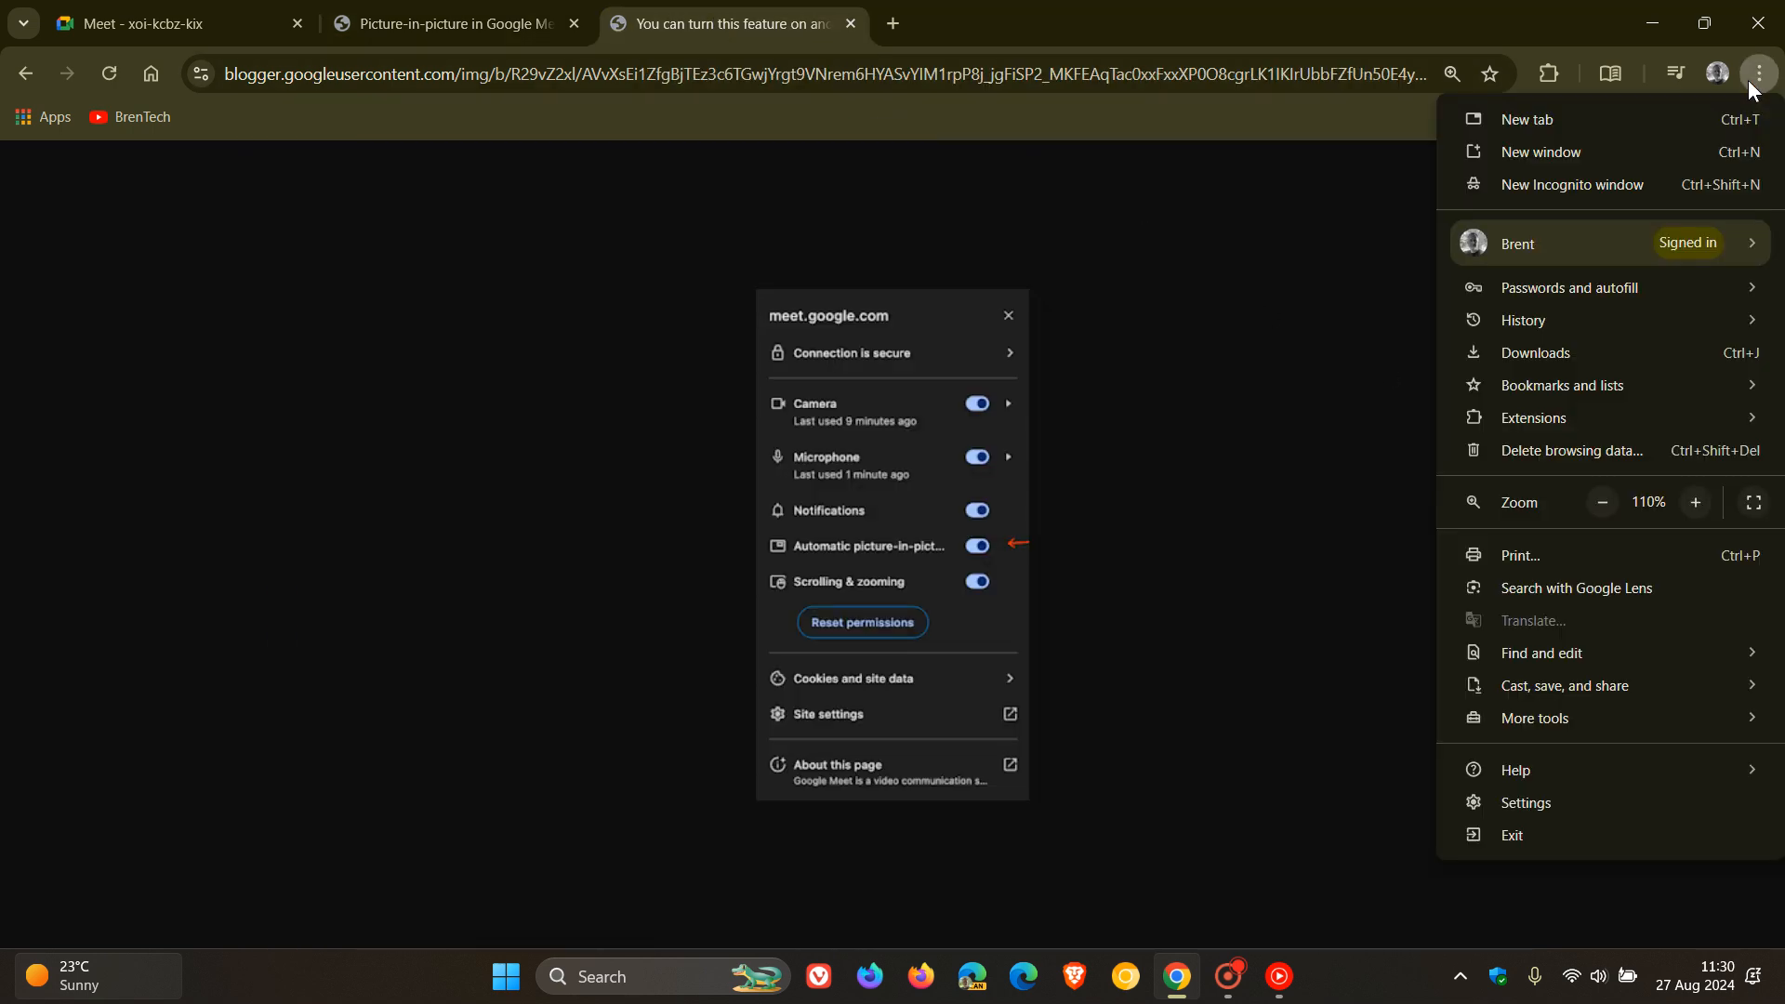
click(1696, 502)
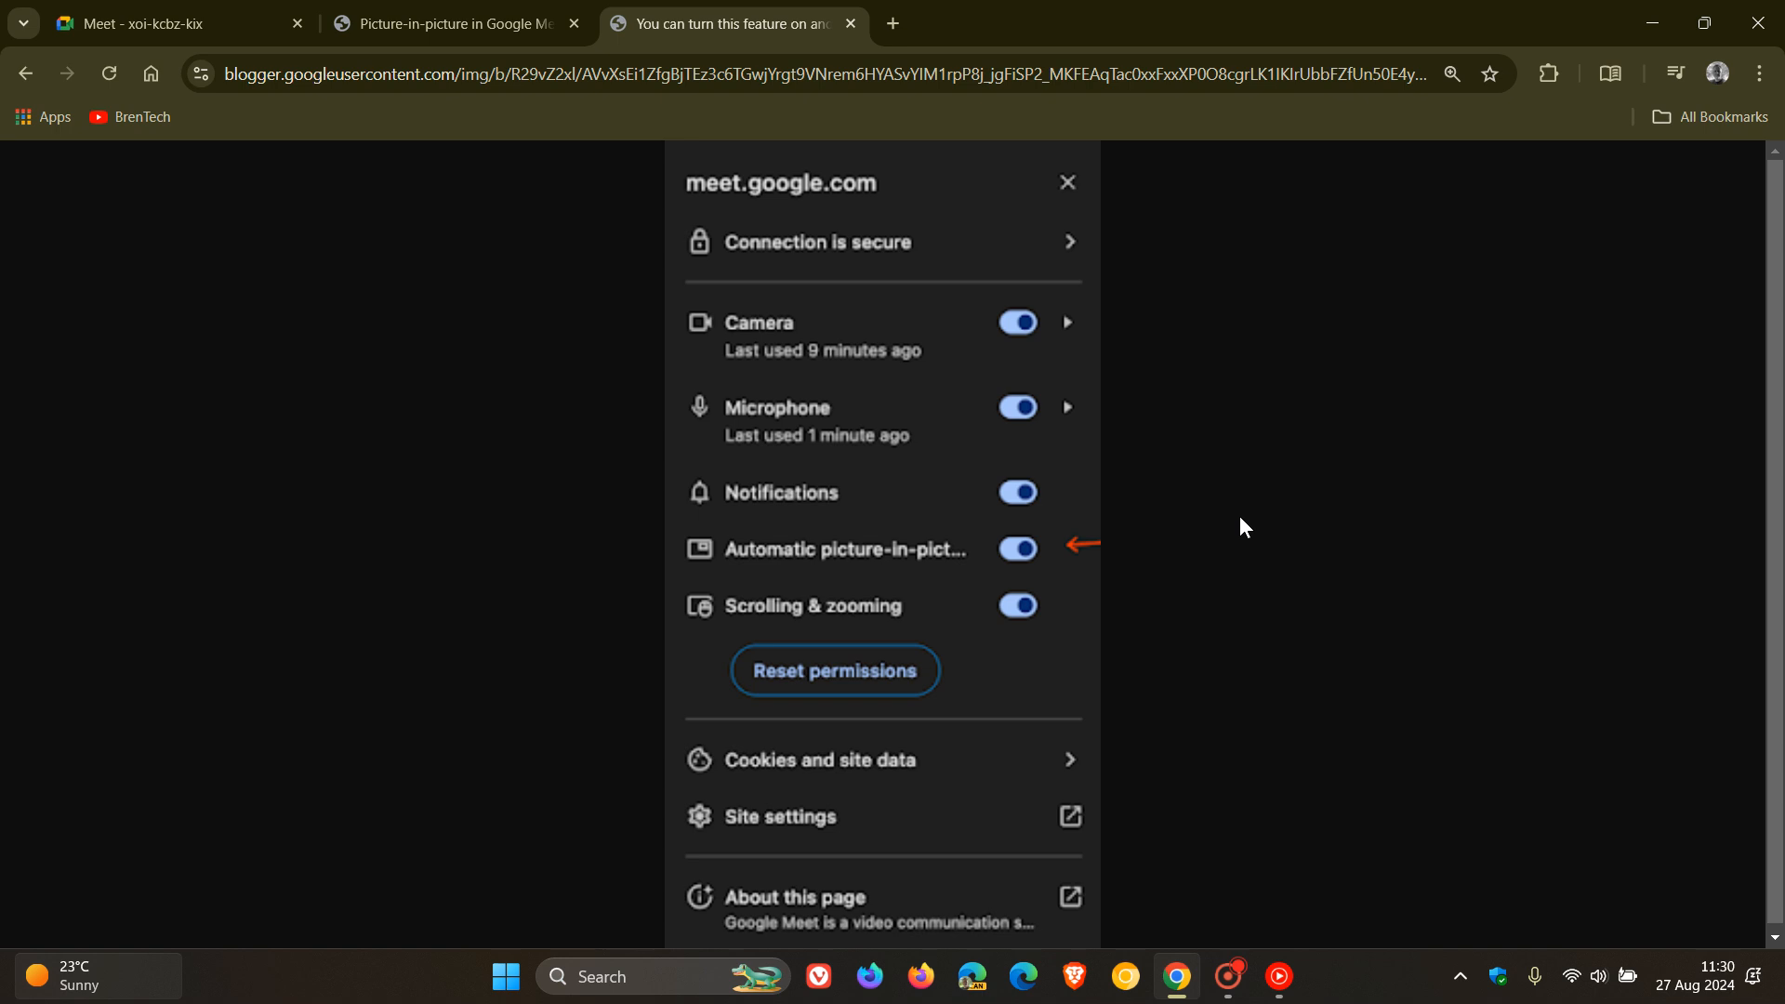
mouse_move(1058, 541)
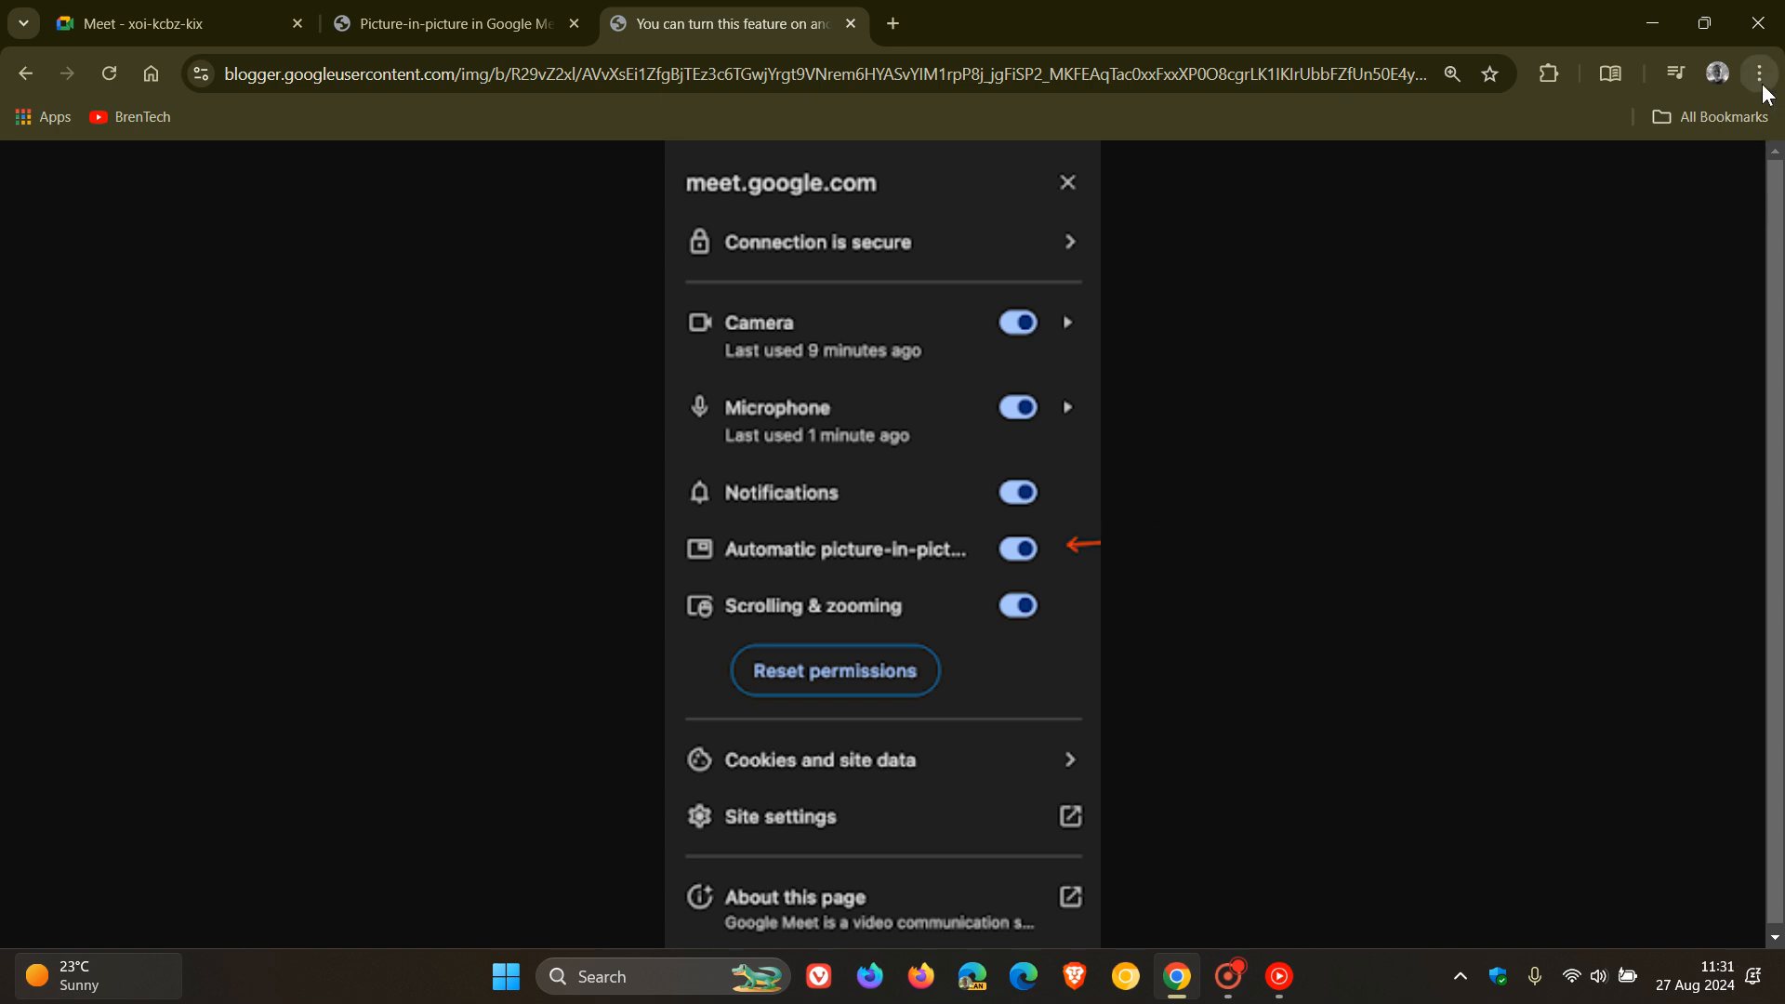
click(1757, 73)
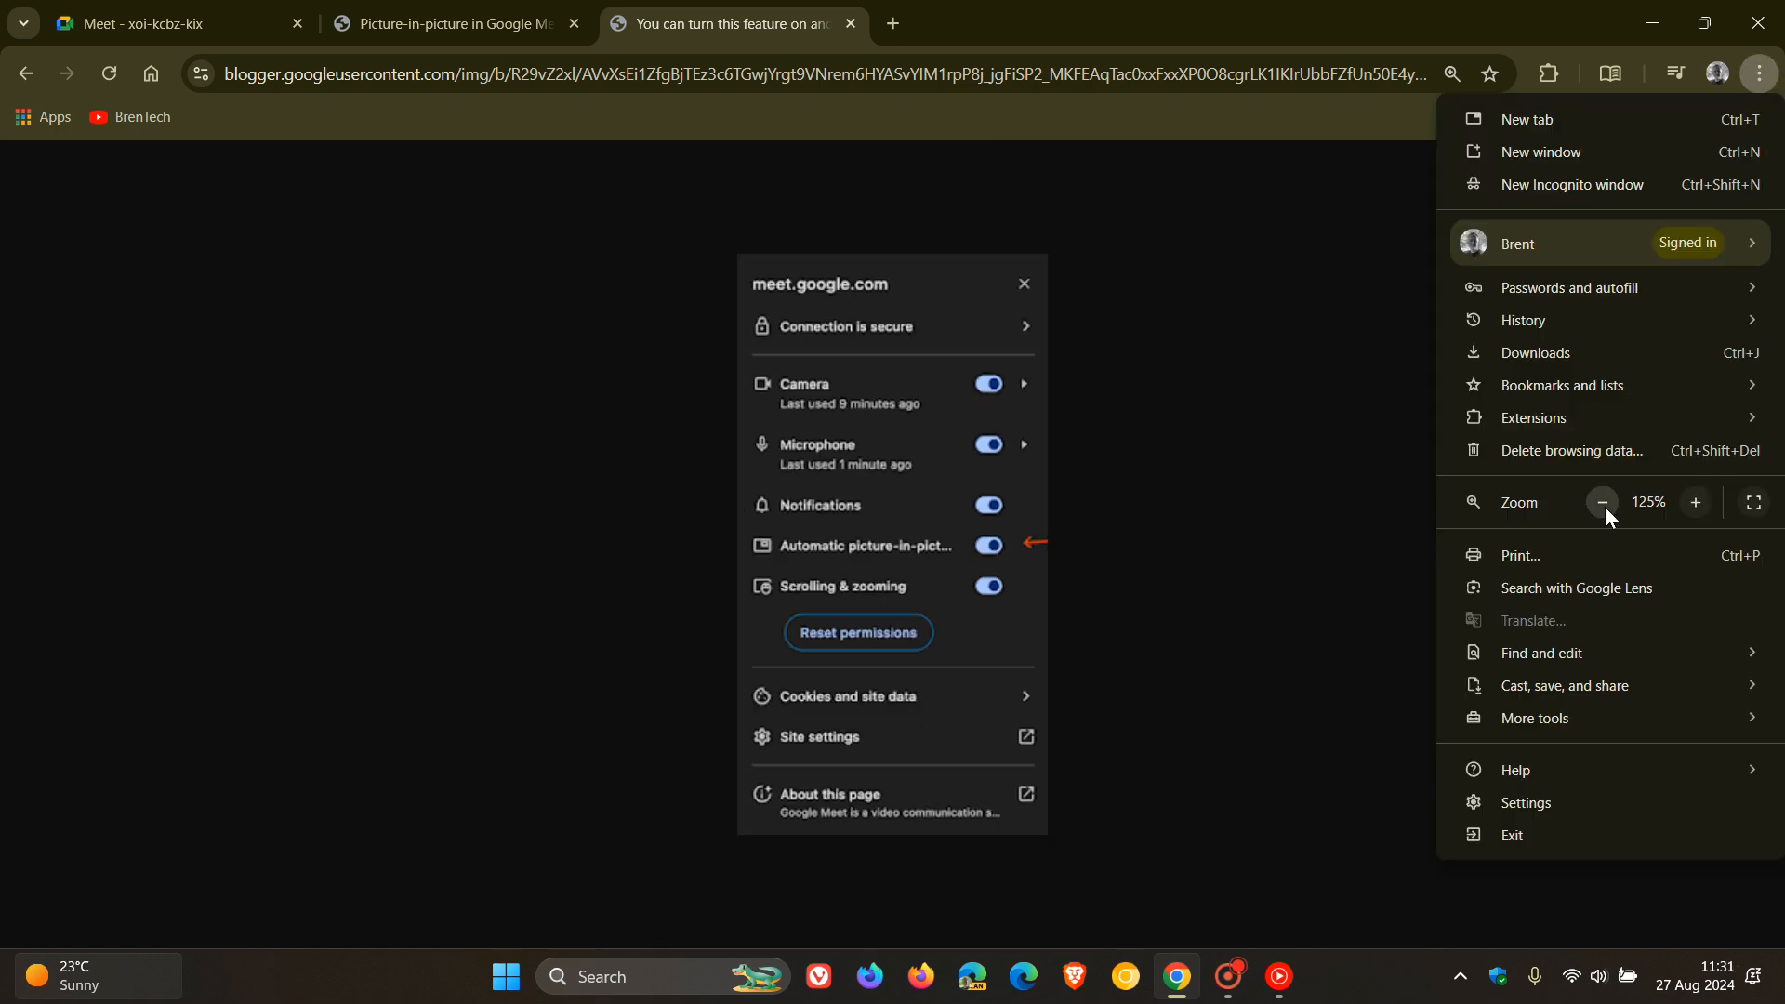
click(1601, 501)
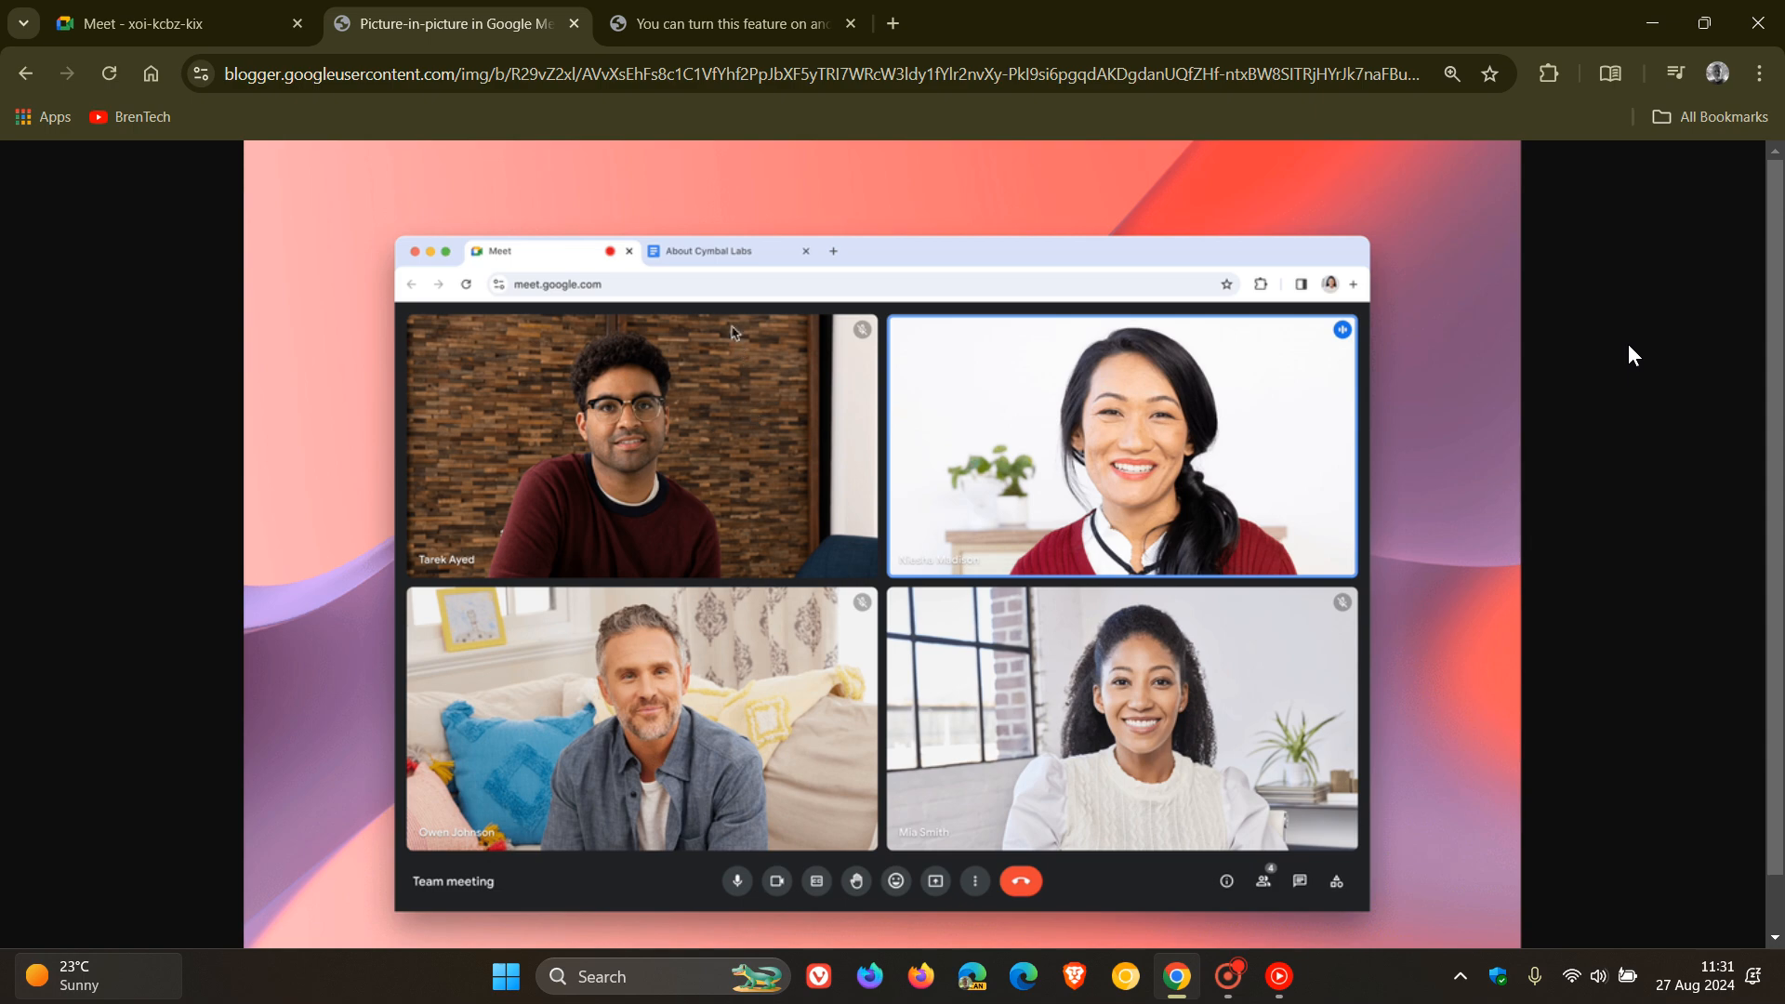
click(718, 251)
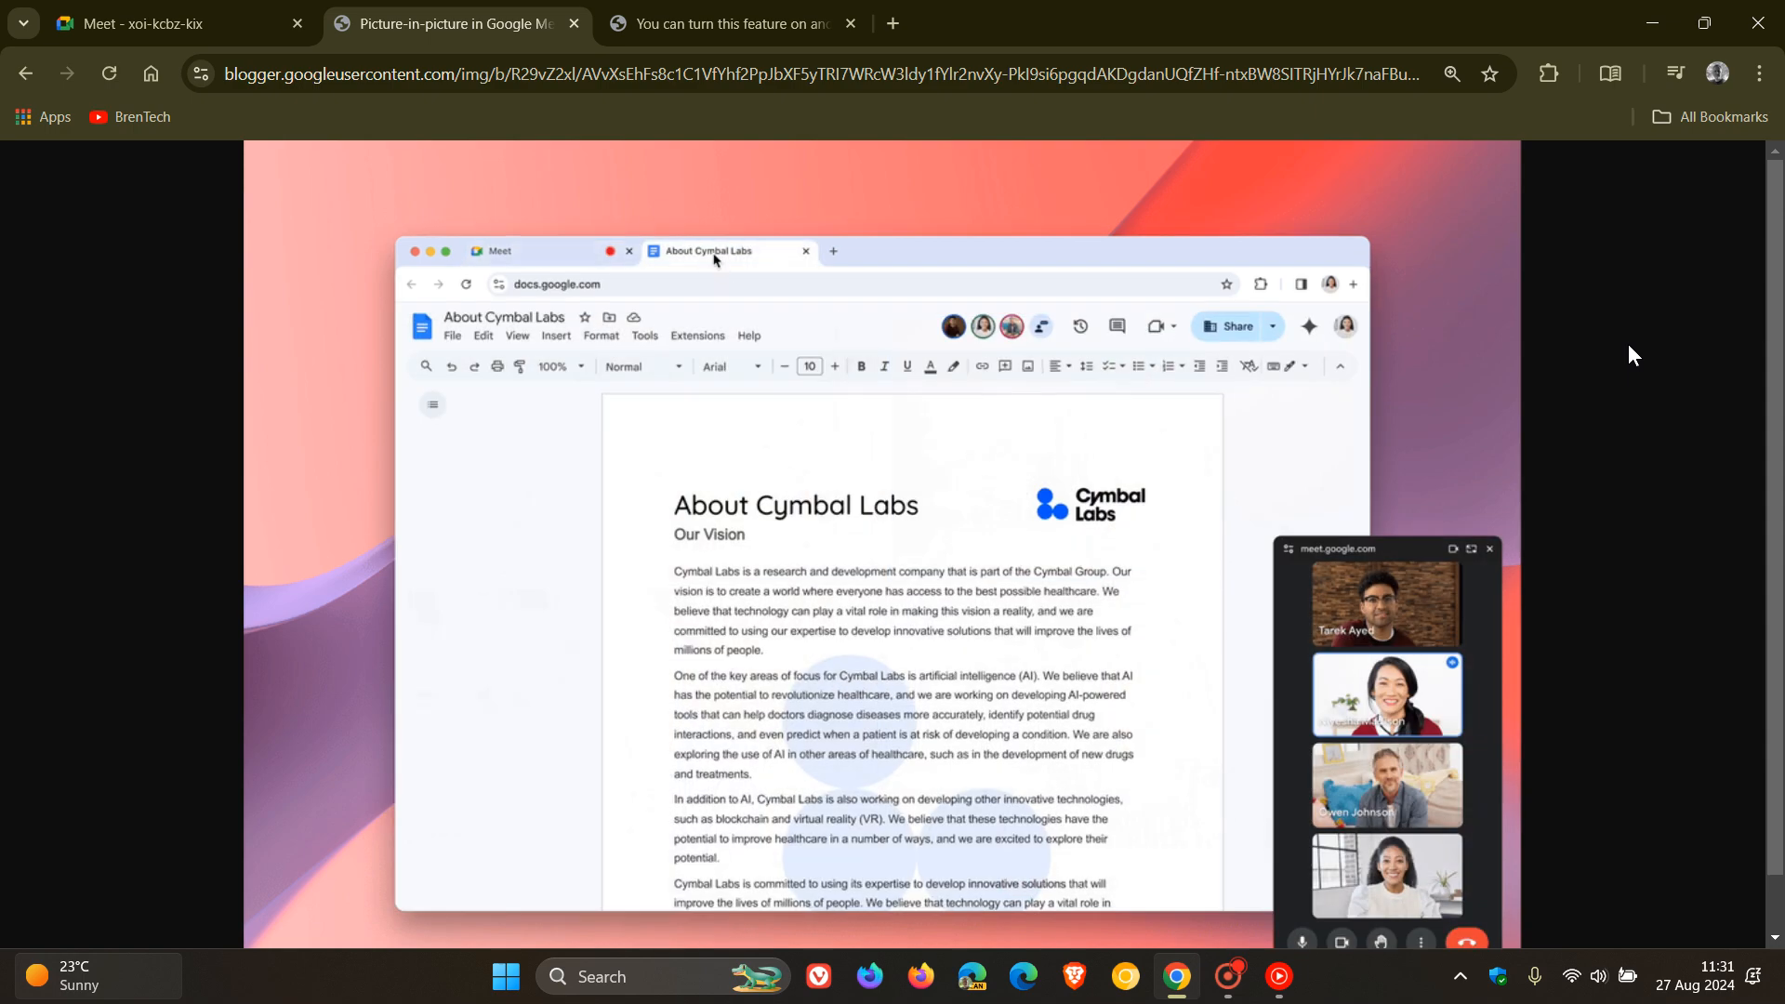
mouse_move(926, 465)
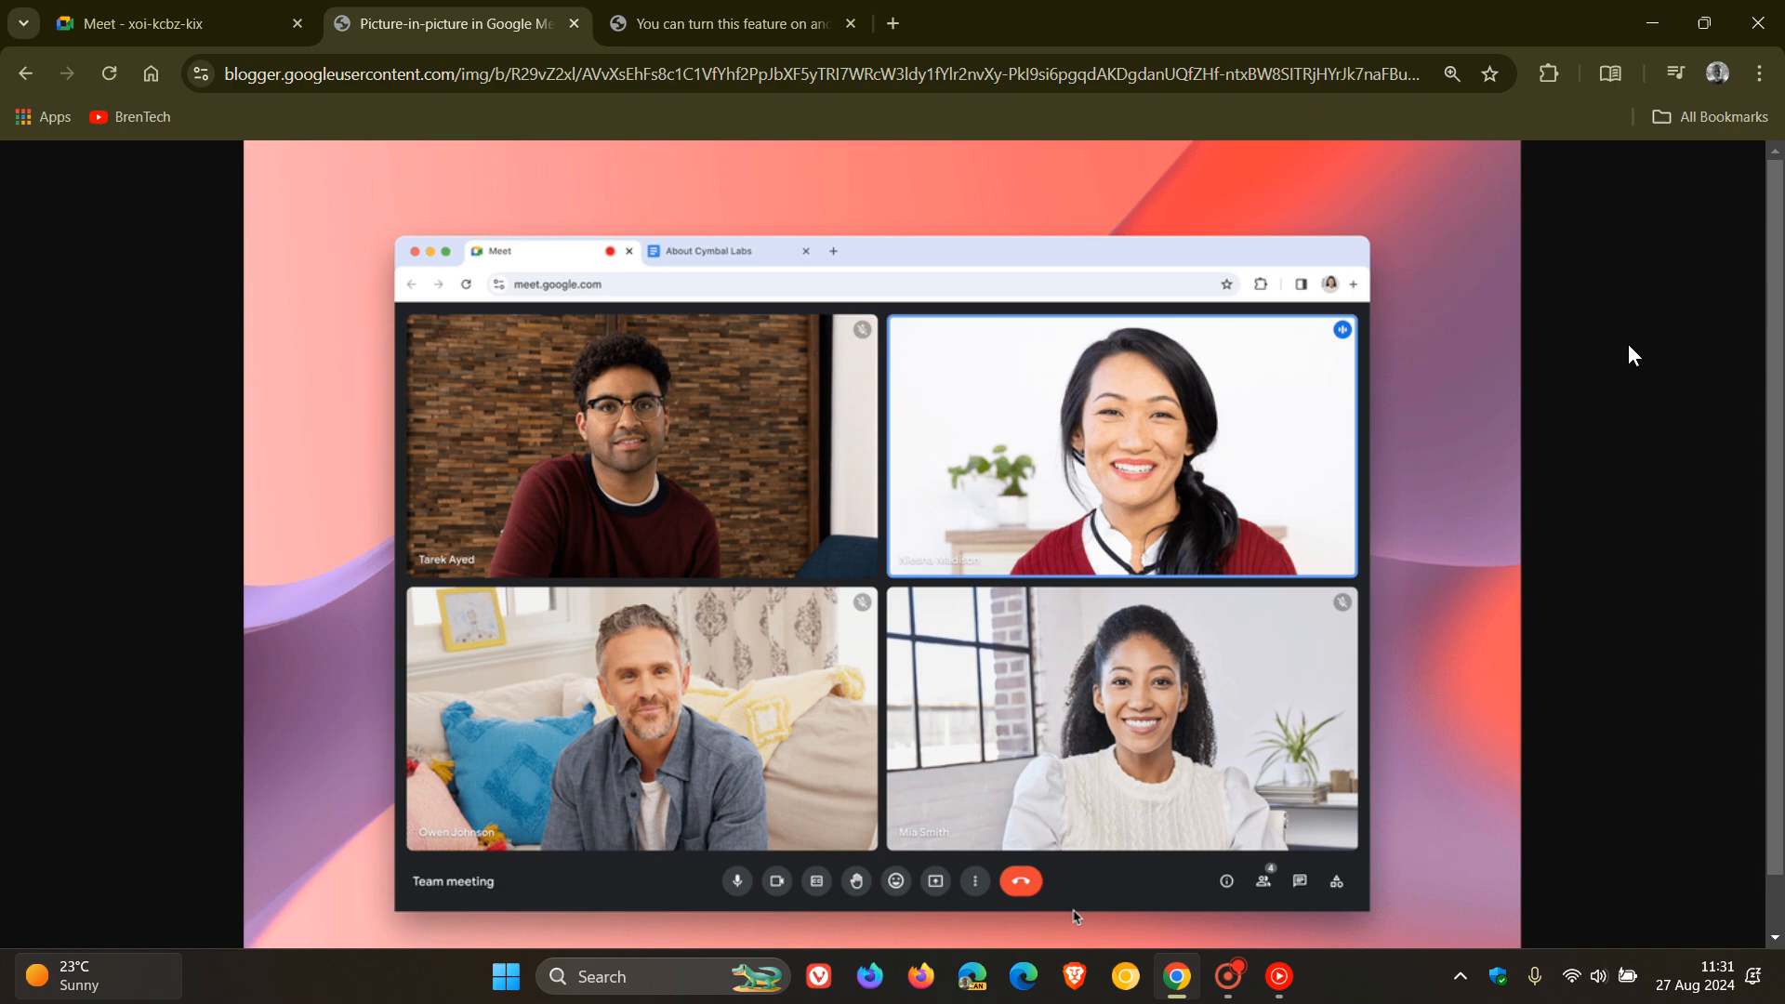
mouse_move(723, 282)
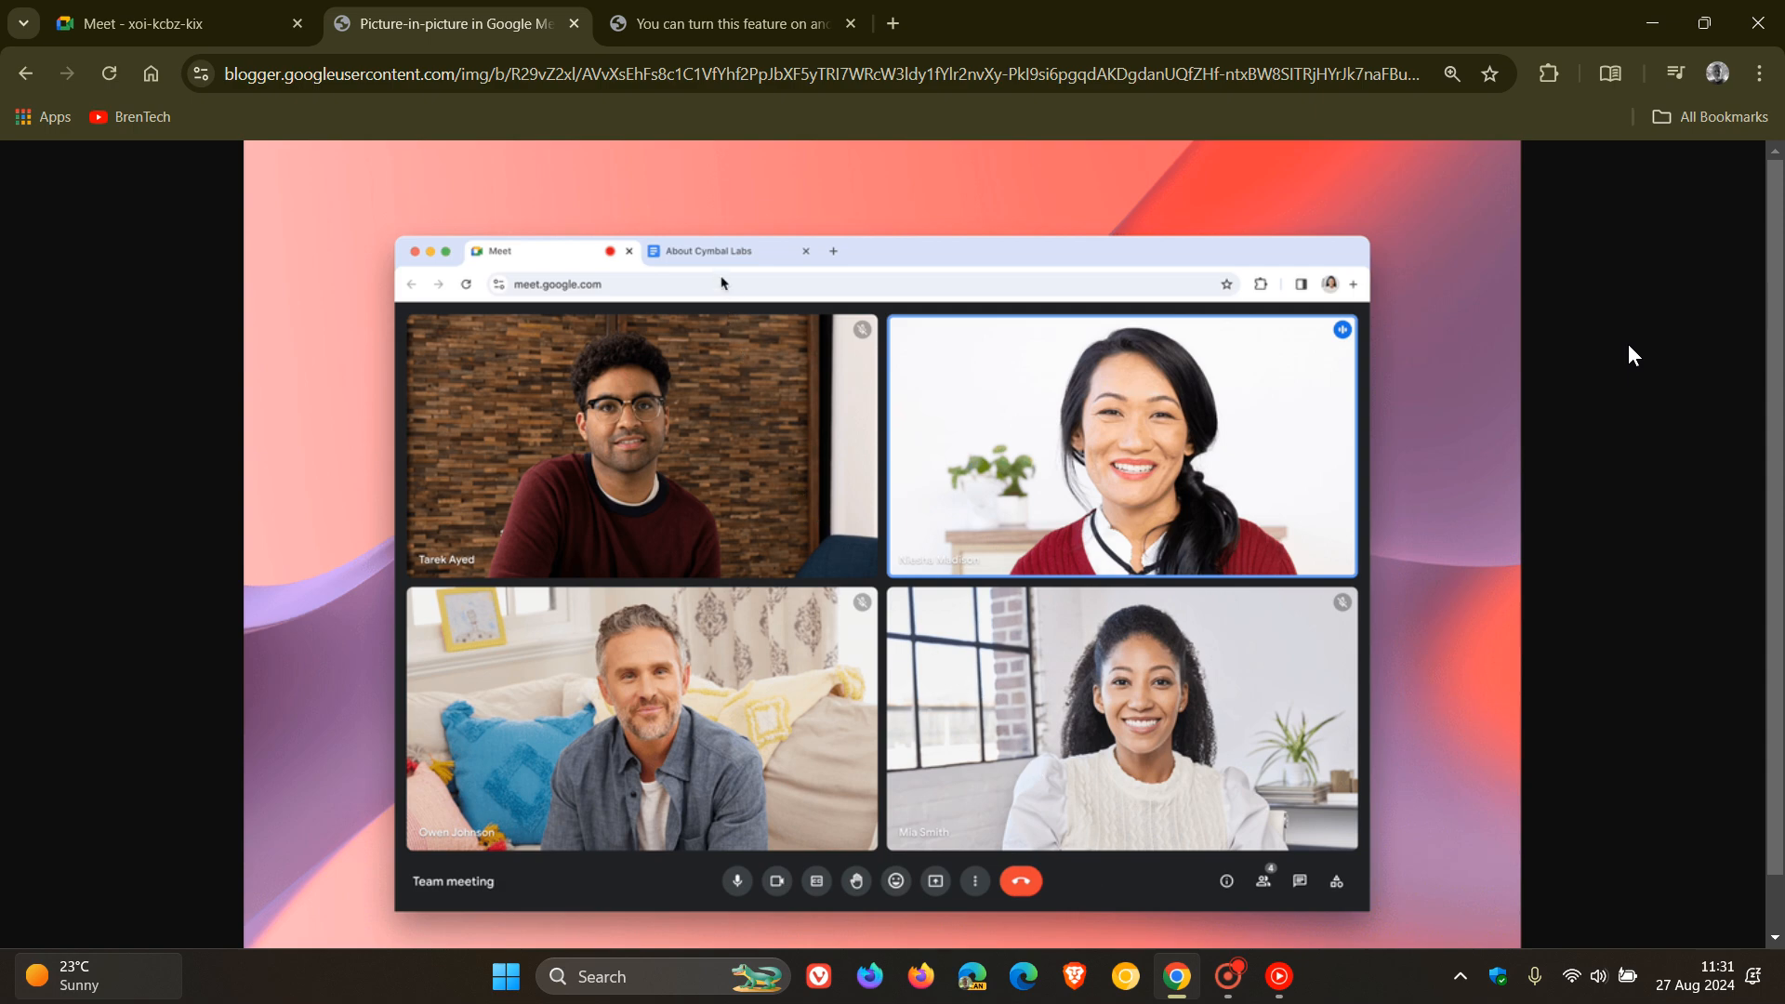
click(714, 251)
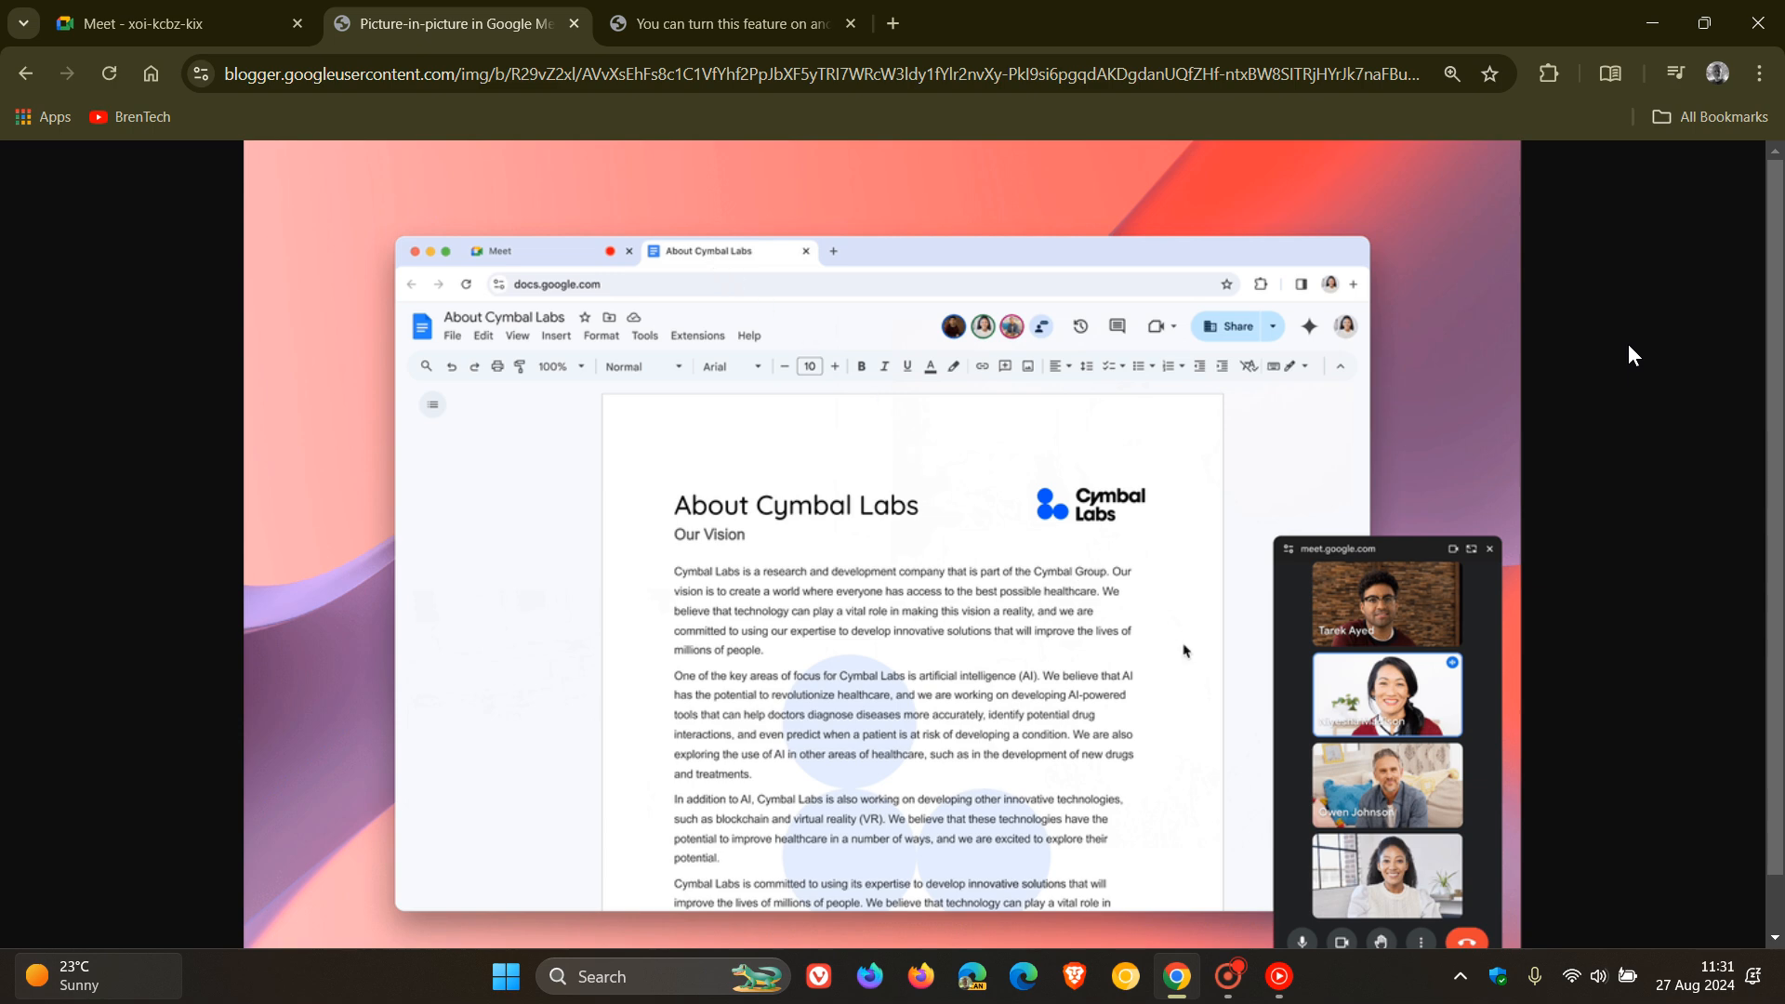
mouse_move(1264, 708)
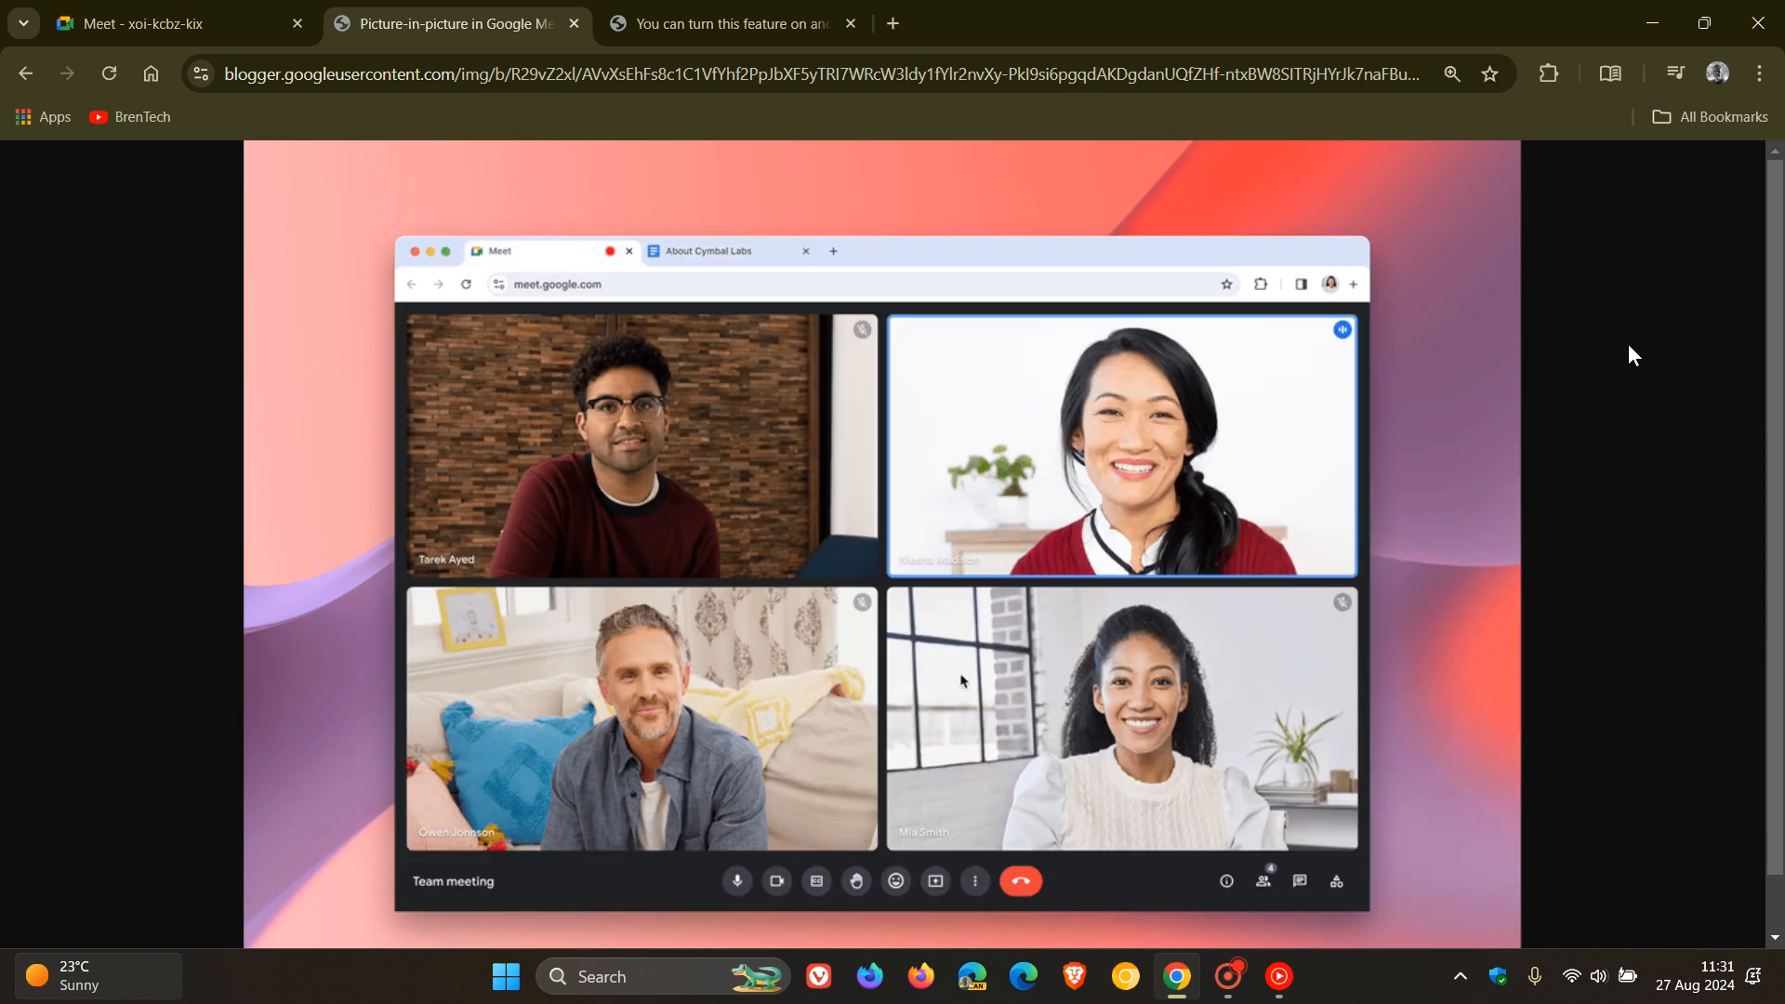
mouse_move(714, 262)
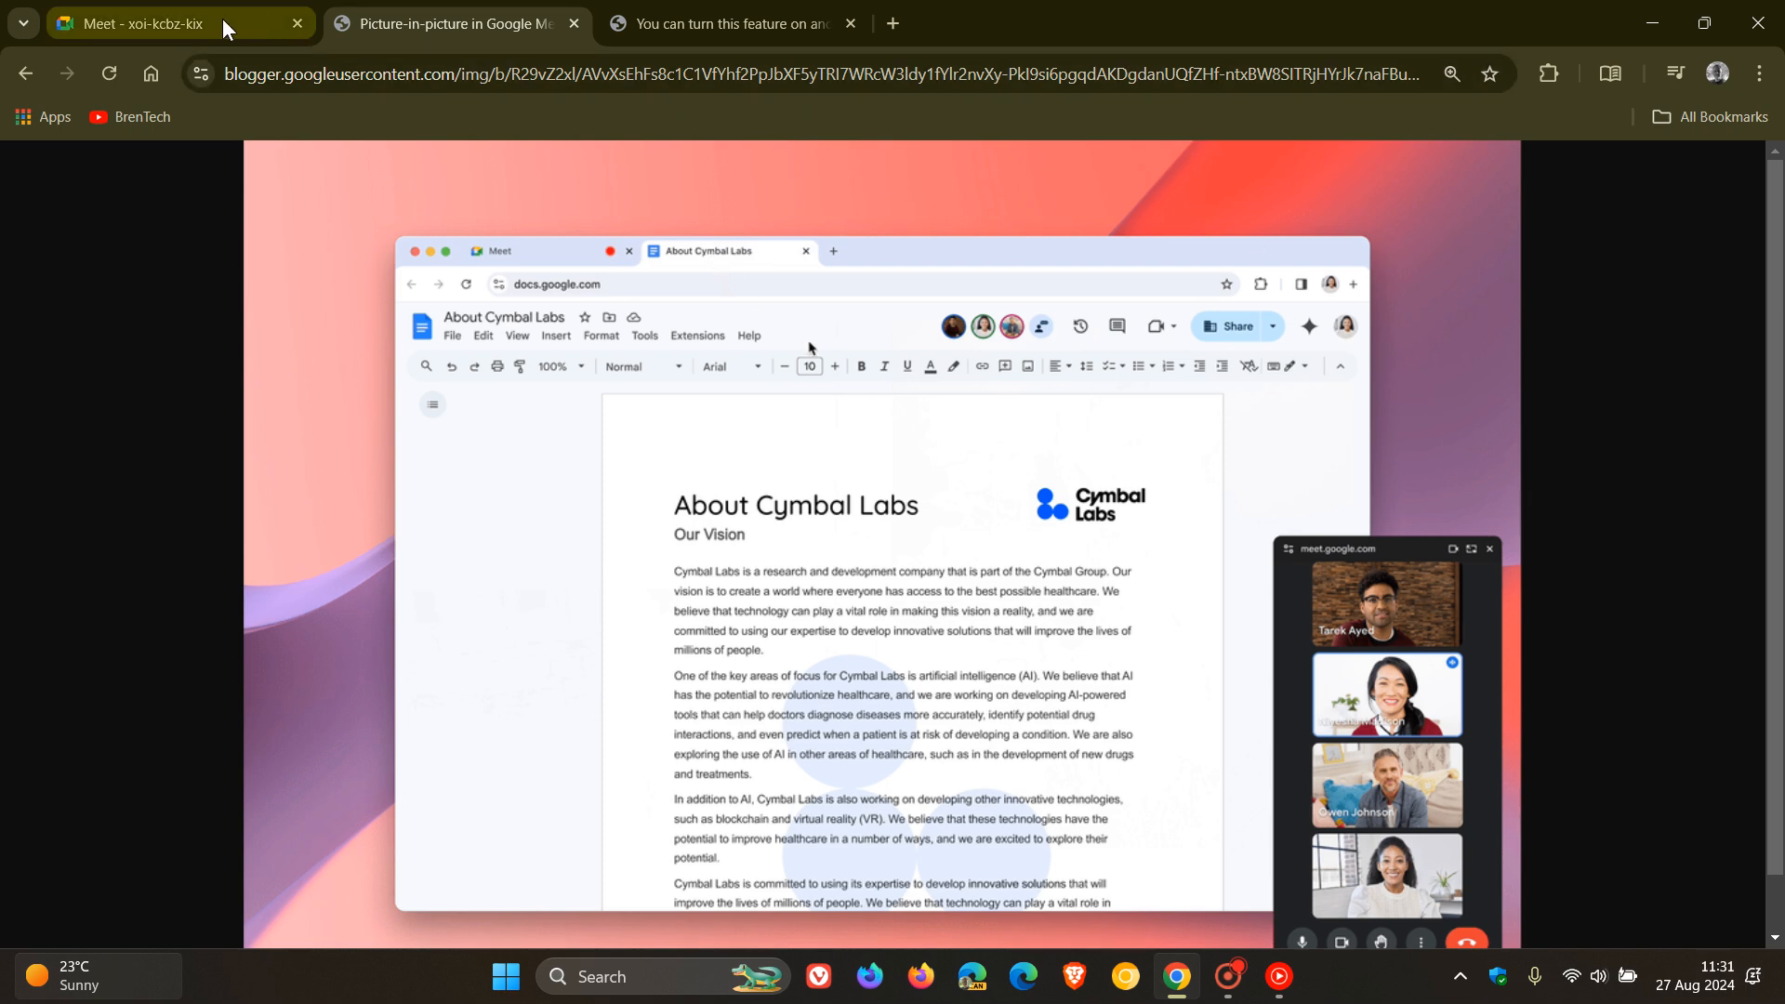
click(149, 23)
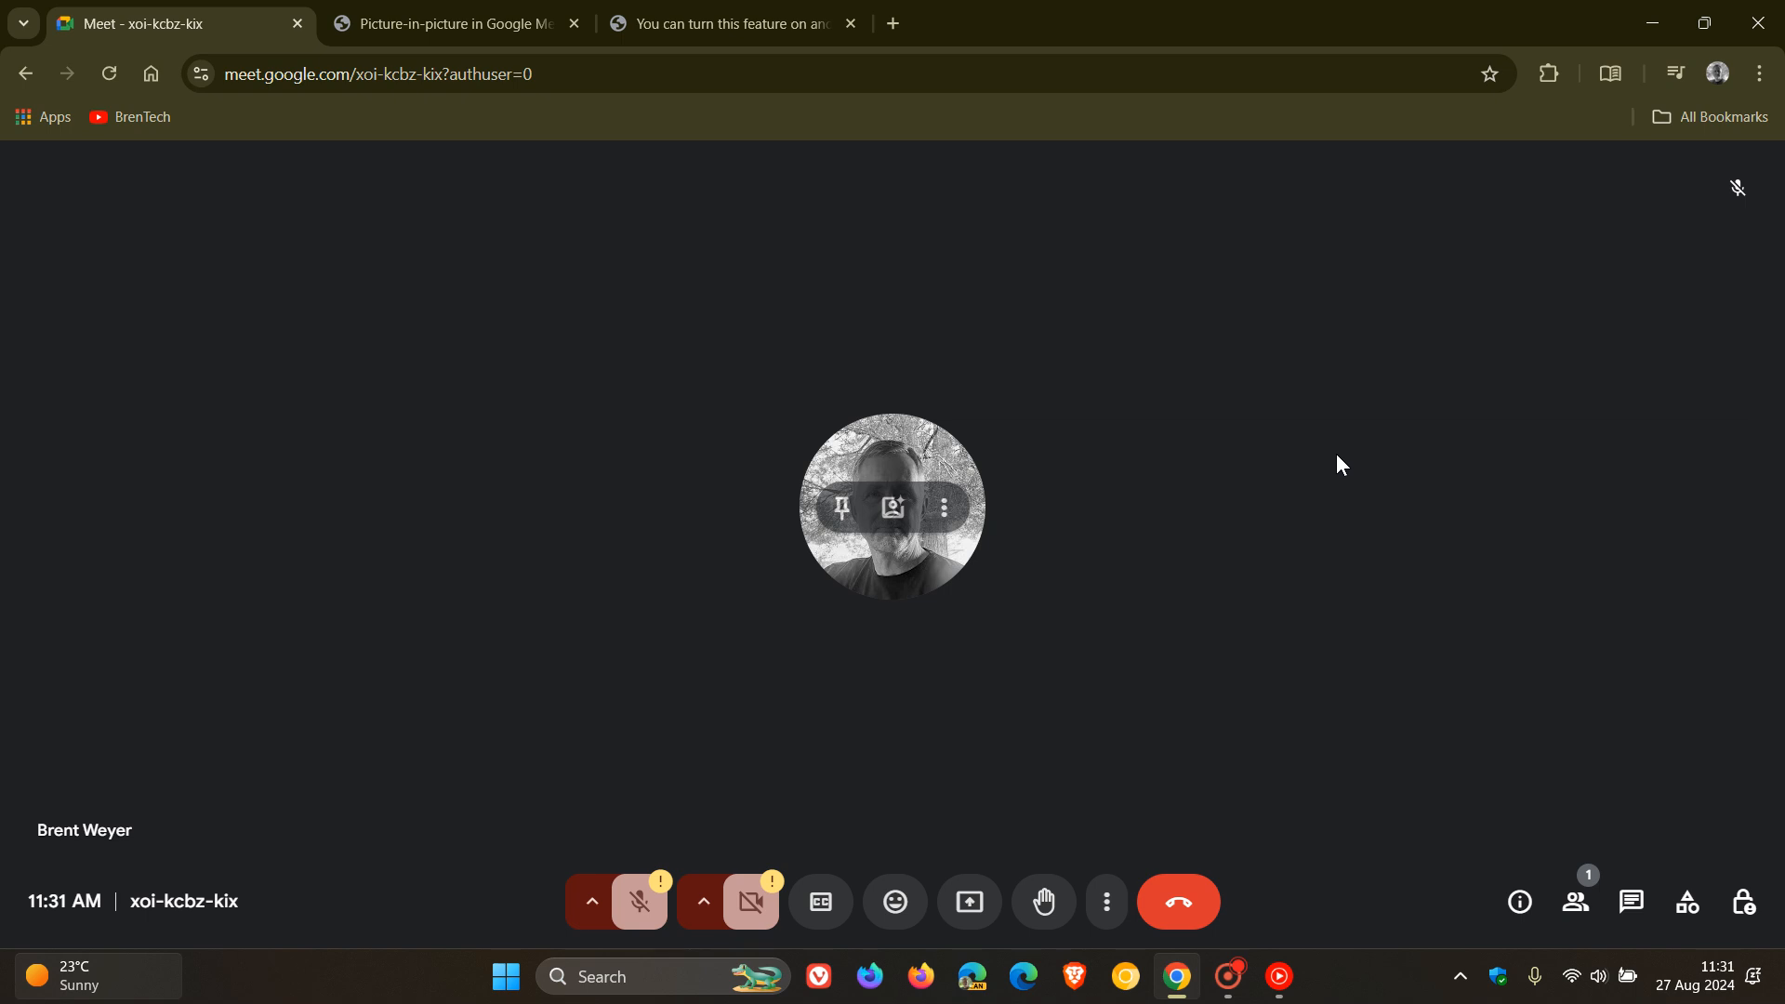